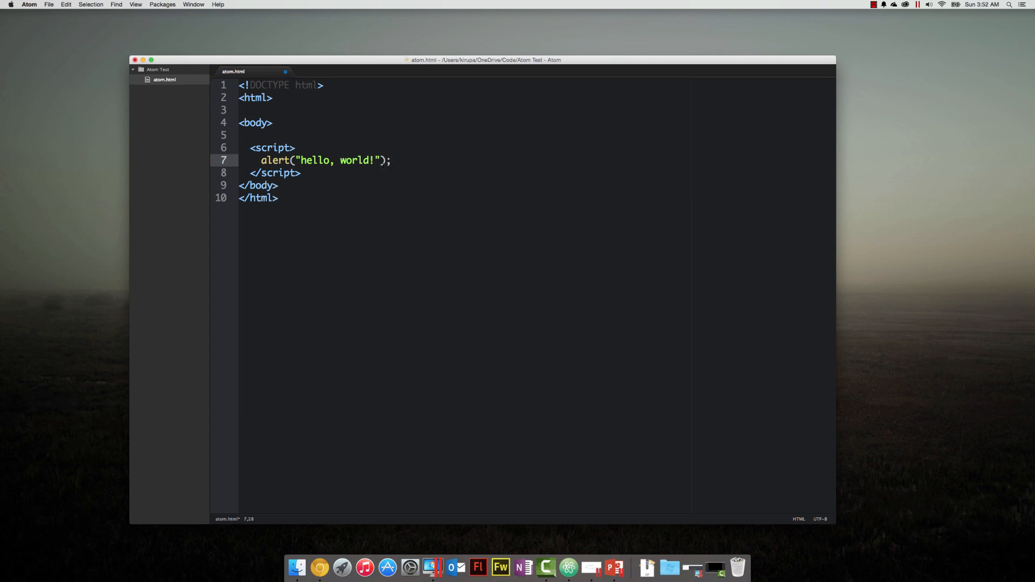
Replace the greeting alert with var speed = 10 and var time = 5
left_click(391, 160)
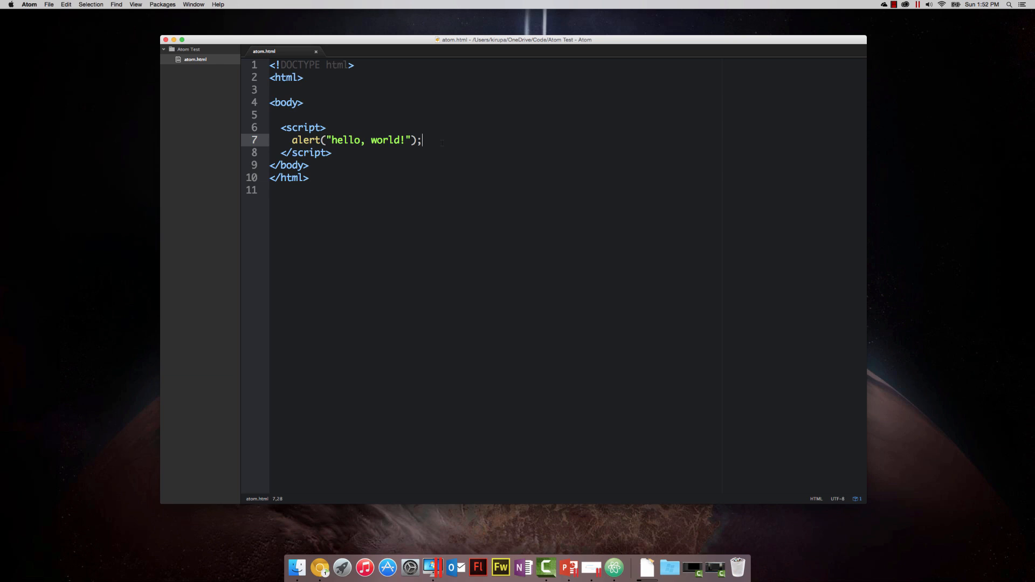
key("cmd+tab")
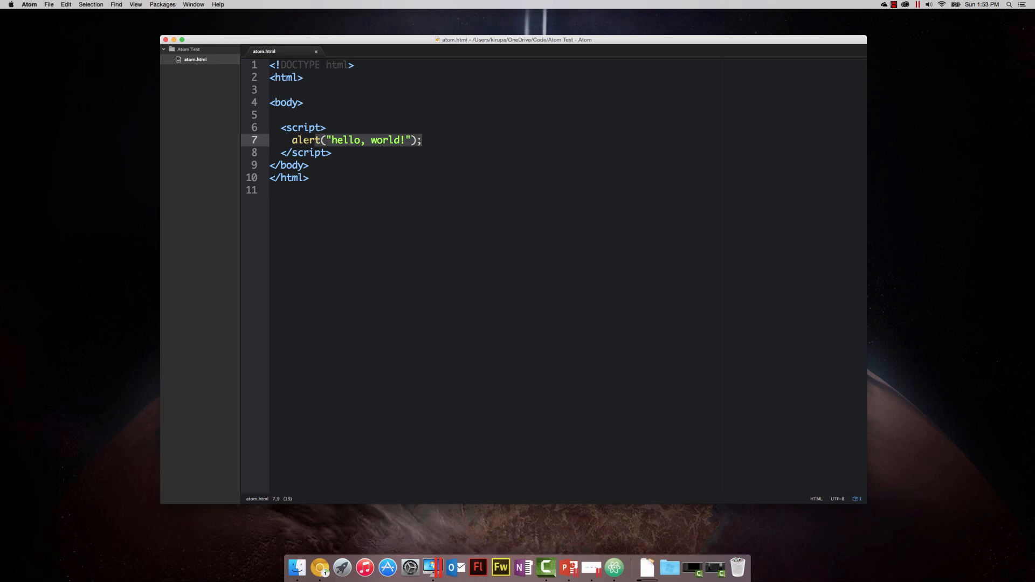
left_click(422, 140)
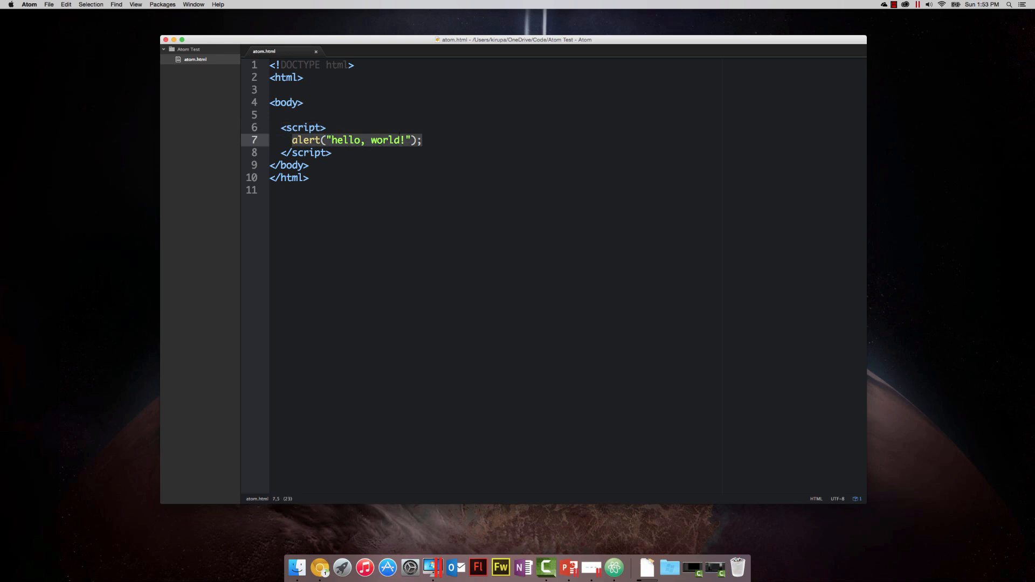
type("var speed = 10;")
type("var time =")
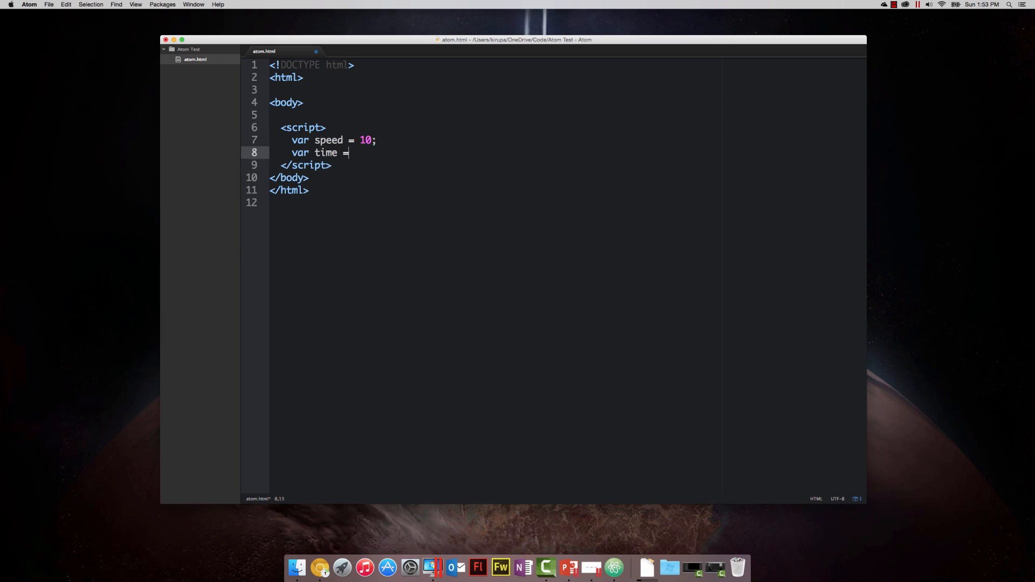
type("5;")
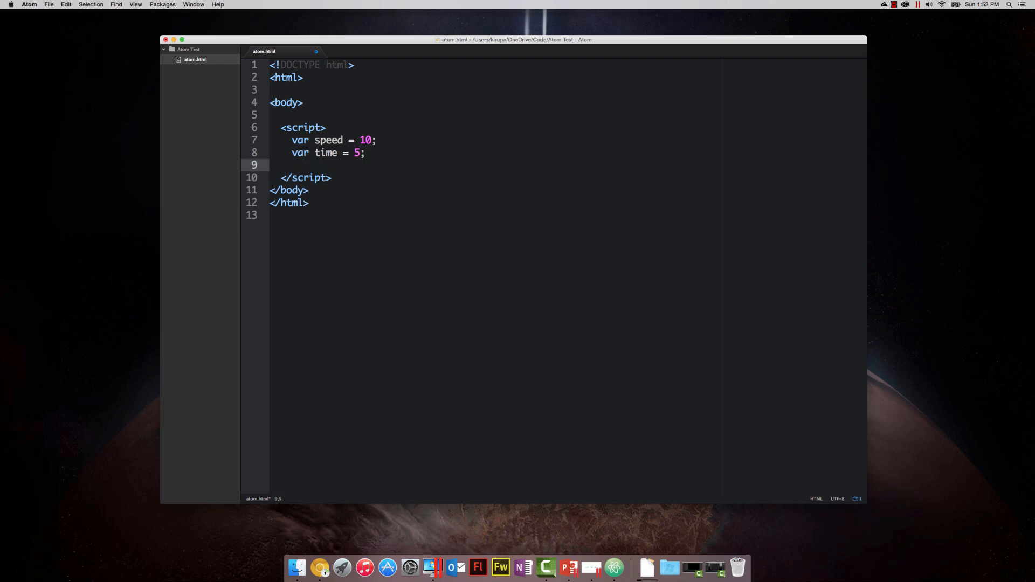
Add alert(speed * time); and confirm the page preview shows 50
type("alert")
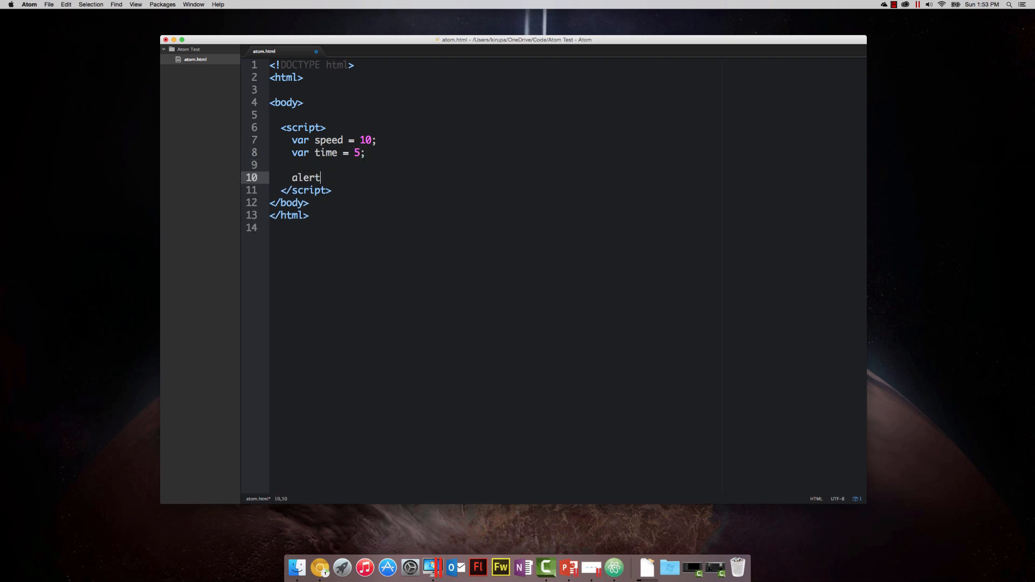
type("(speed *")
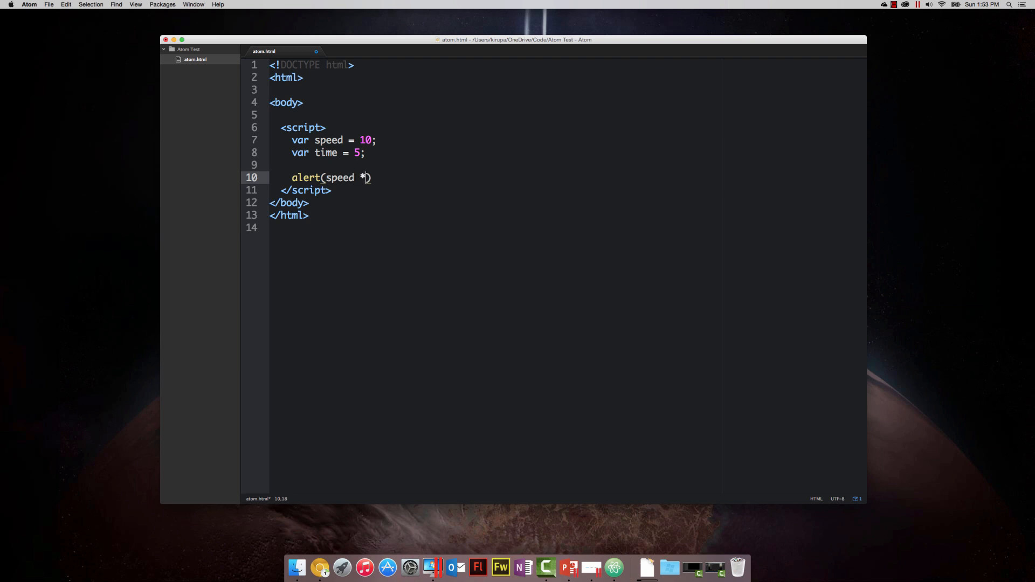
type("time);")
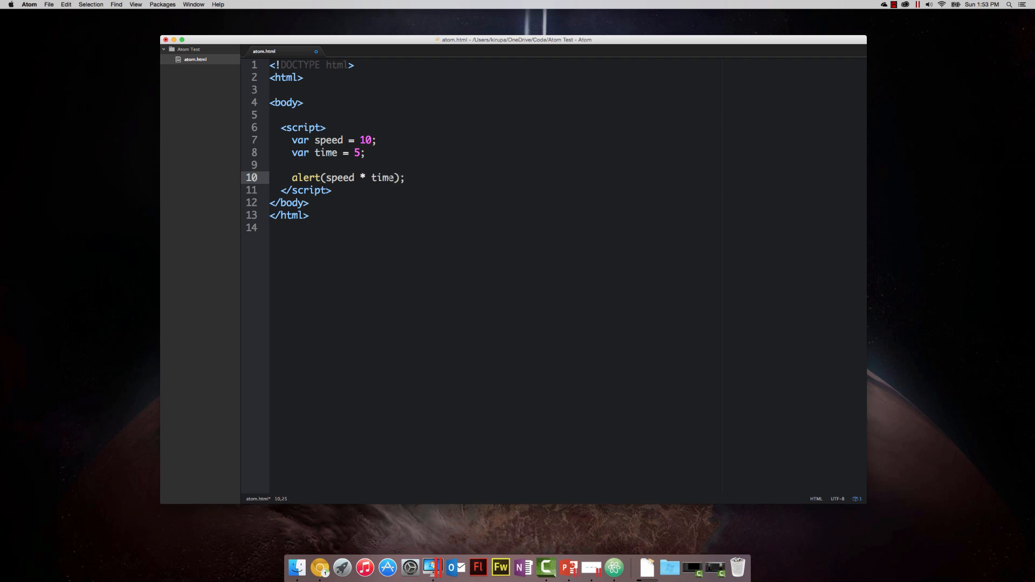
left_click(371, 177)
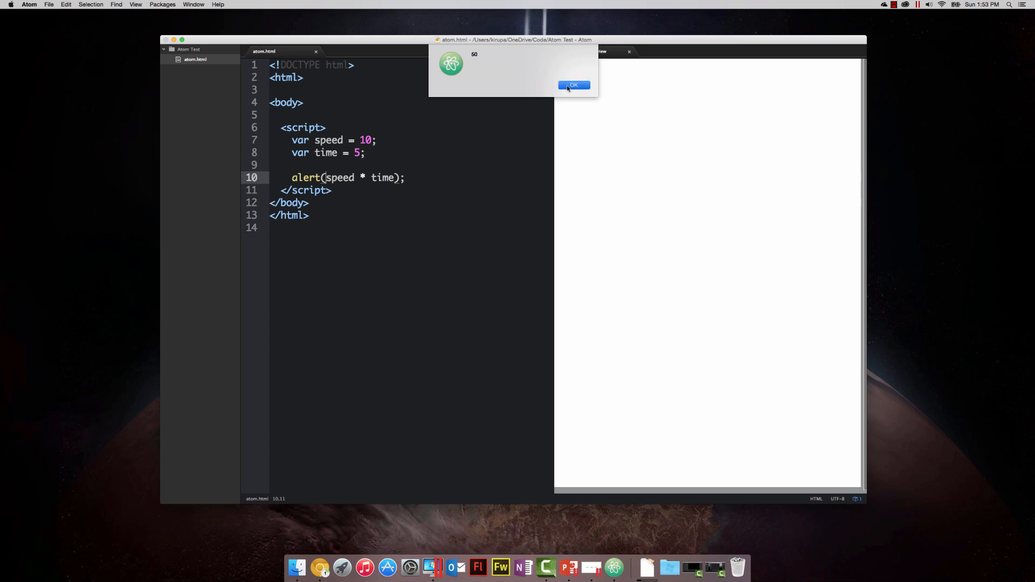
left_click(572, 85)
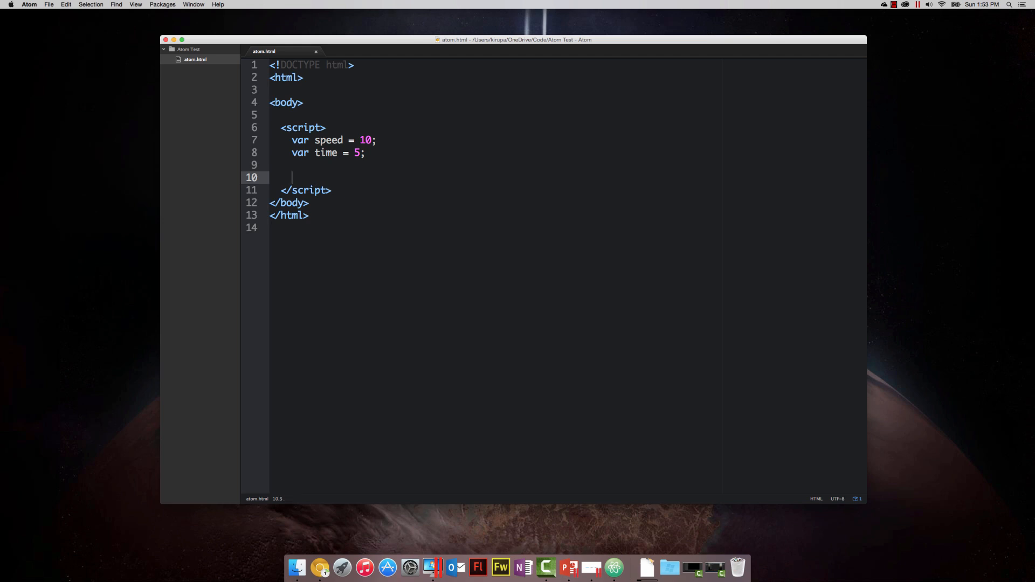
Put alert(speed * time); back directly under the variable declarations
key("Backspace")
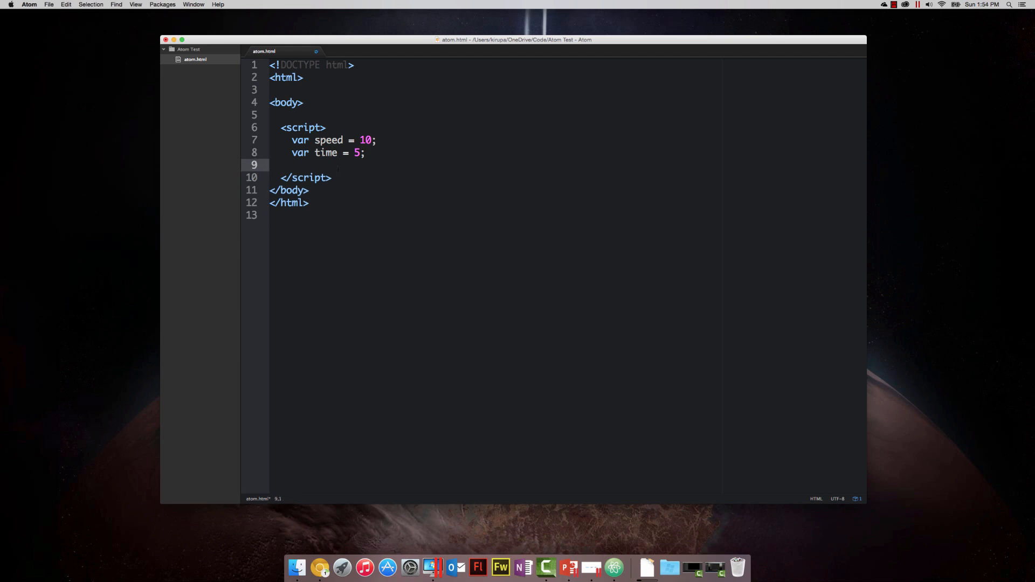
type("alert(speed * time);")
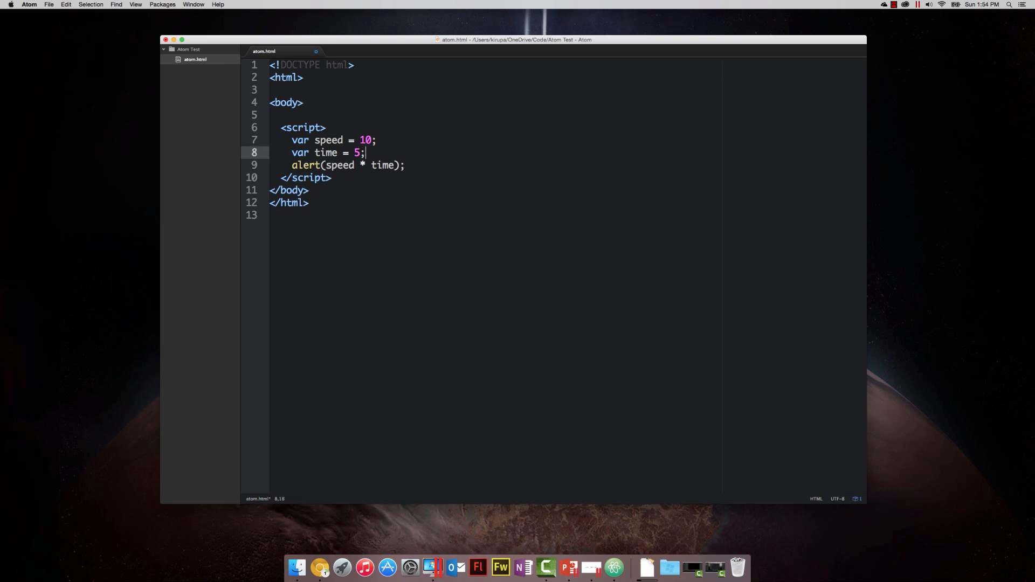
key("enter")
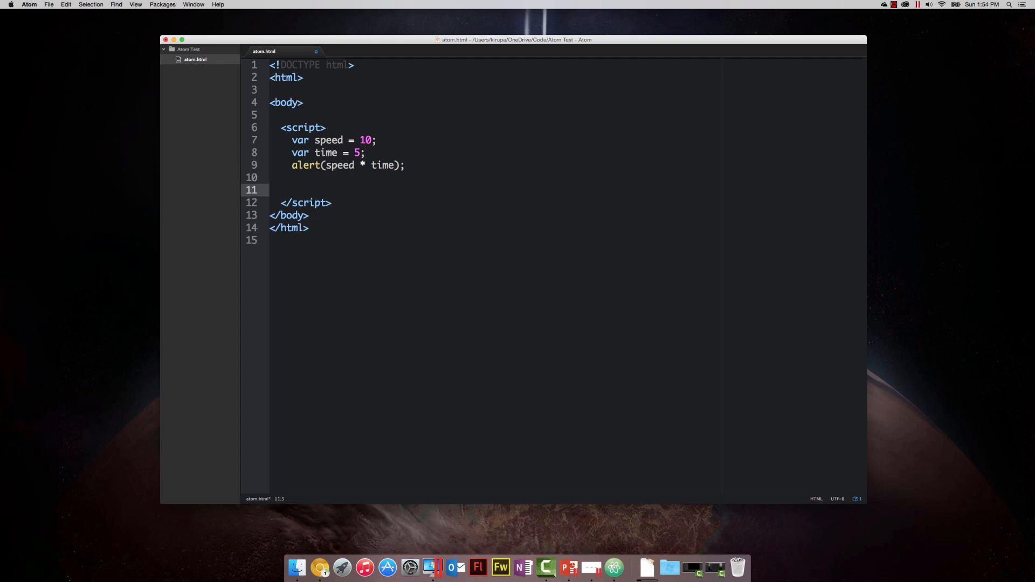
Add a second block with speed1 = 50 and time2 = 2, alerting their product
type("var")
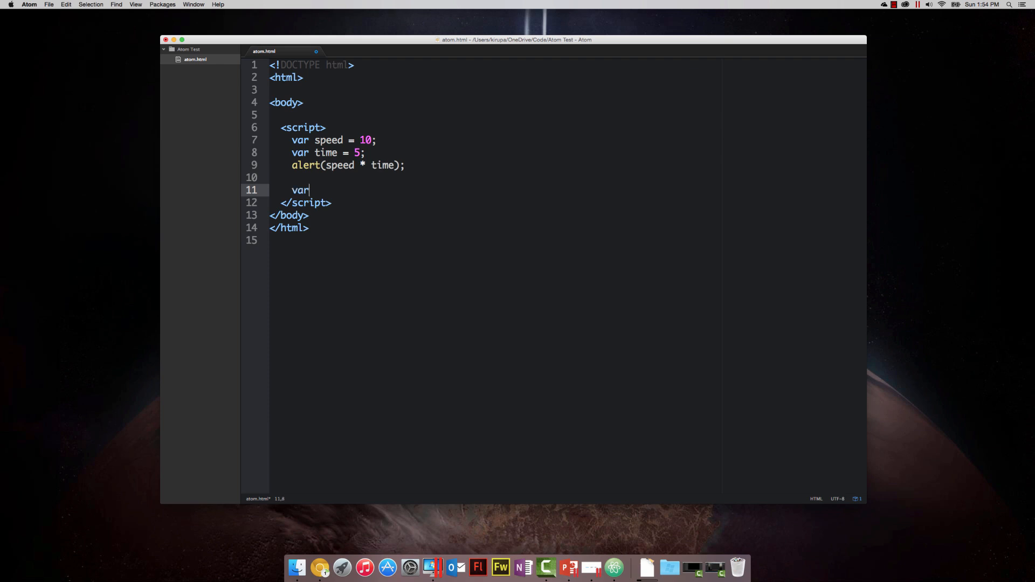
type("speed")
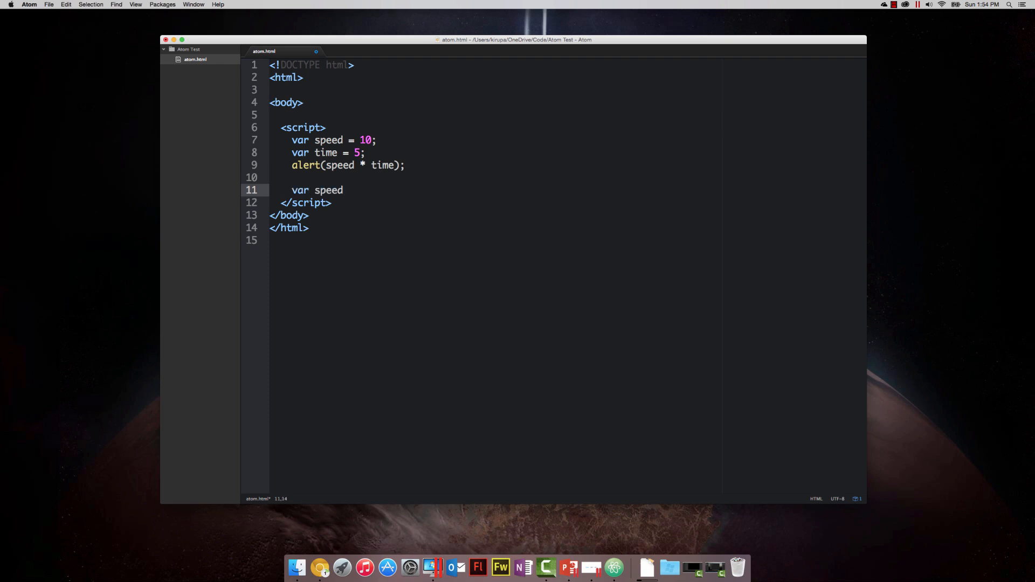
type("1")
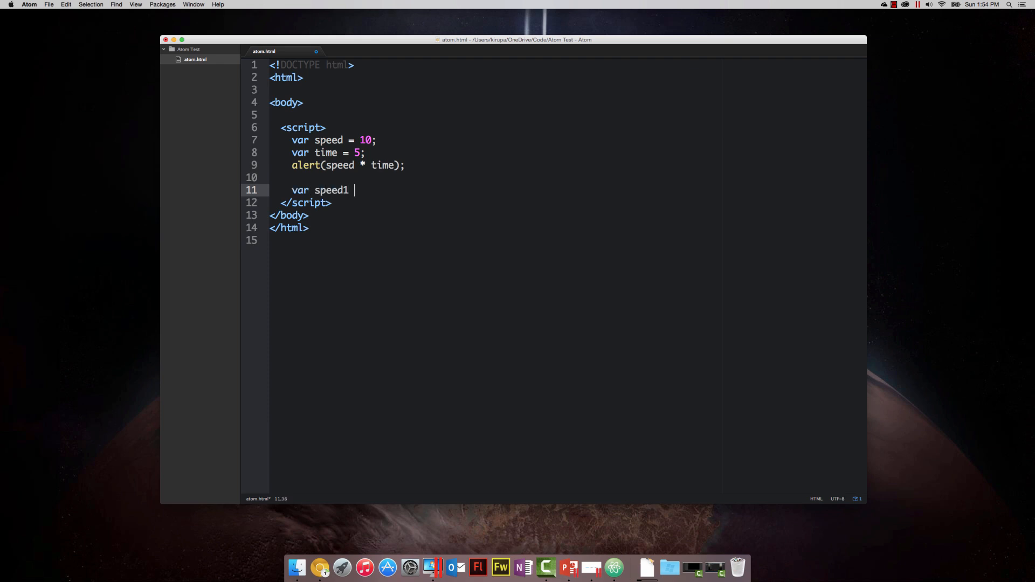
type("= 50")
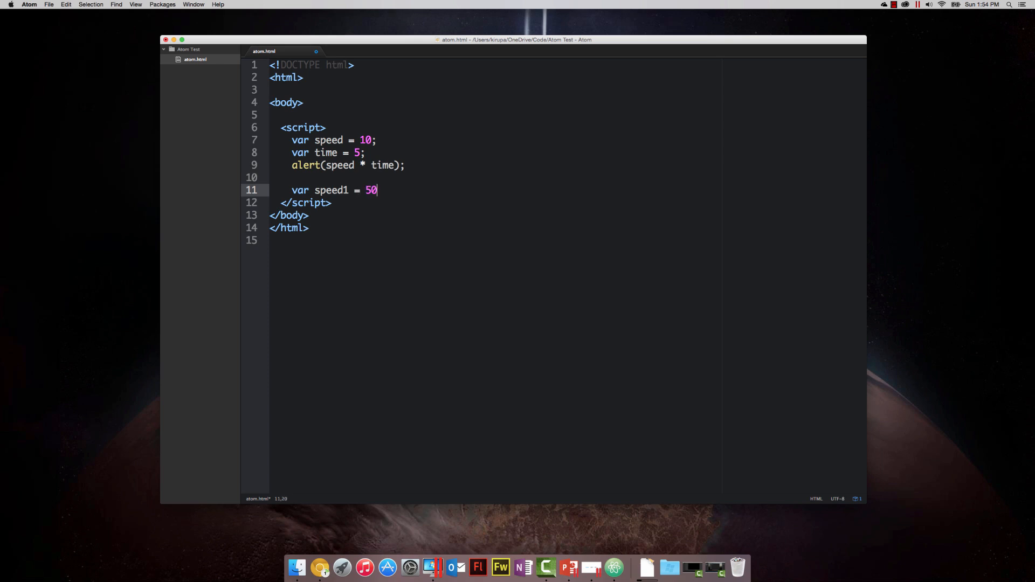
type(";")
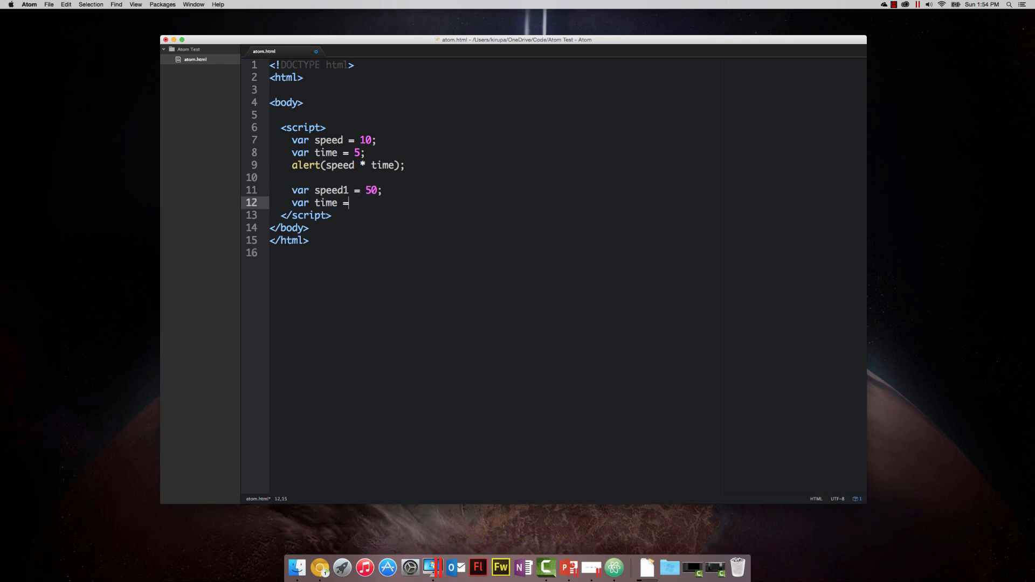
type("2;")
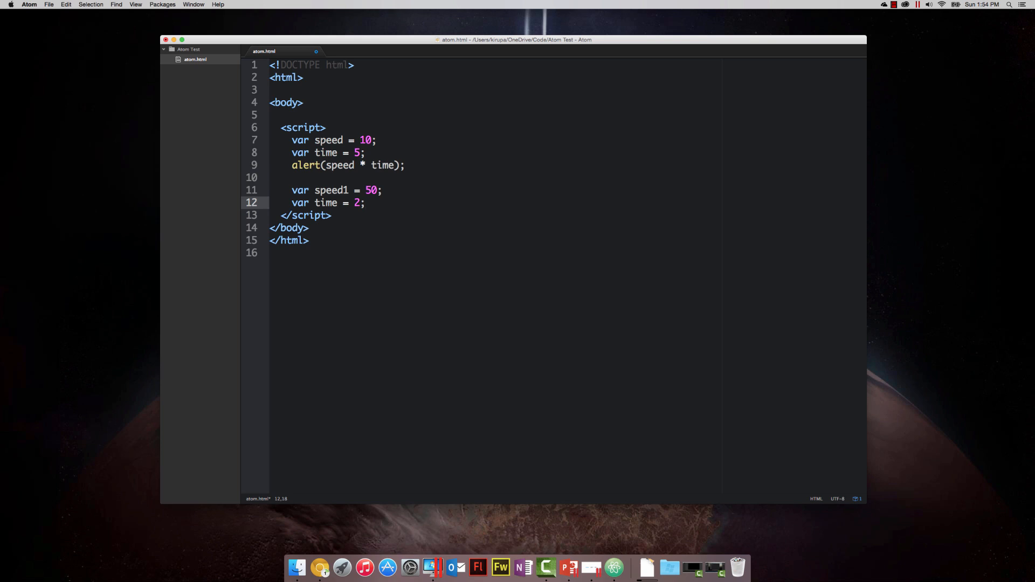
key("enter")
type("a")
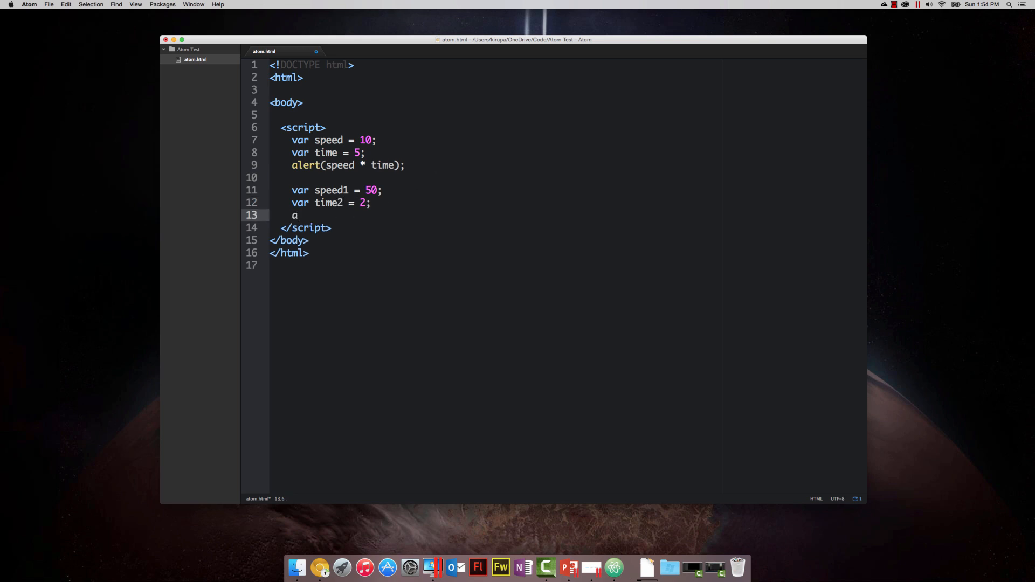
type("lert(speed1 * time2")
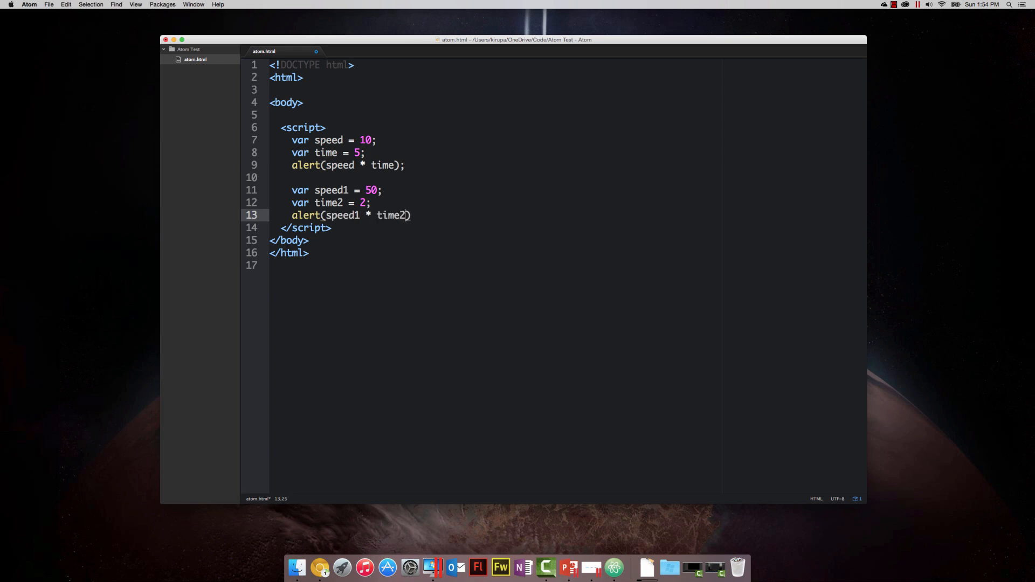
type(";")
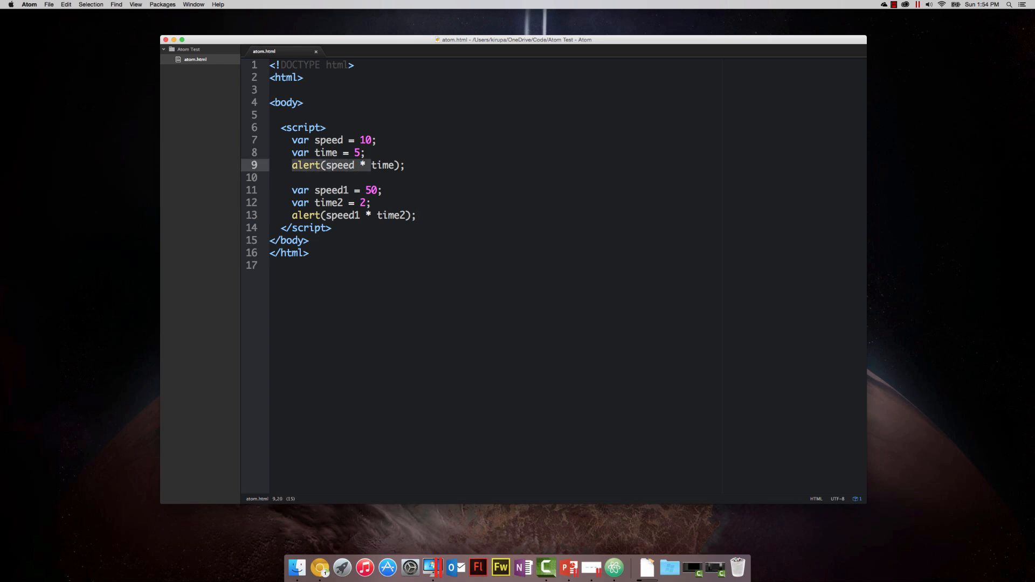
Preview the page, dismiss its alert, and close the preview tab
left_click(341, 139)
type("1")
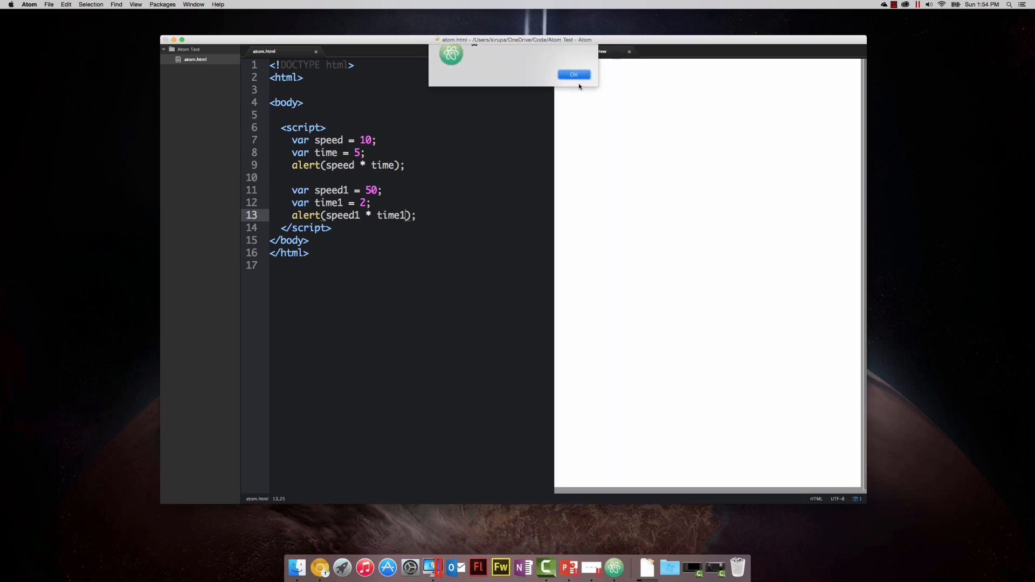
left_click(573, 73)
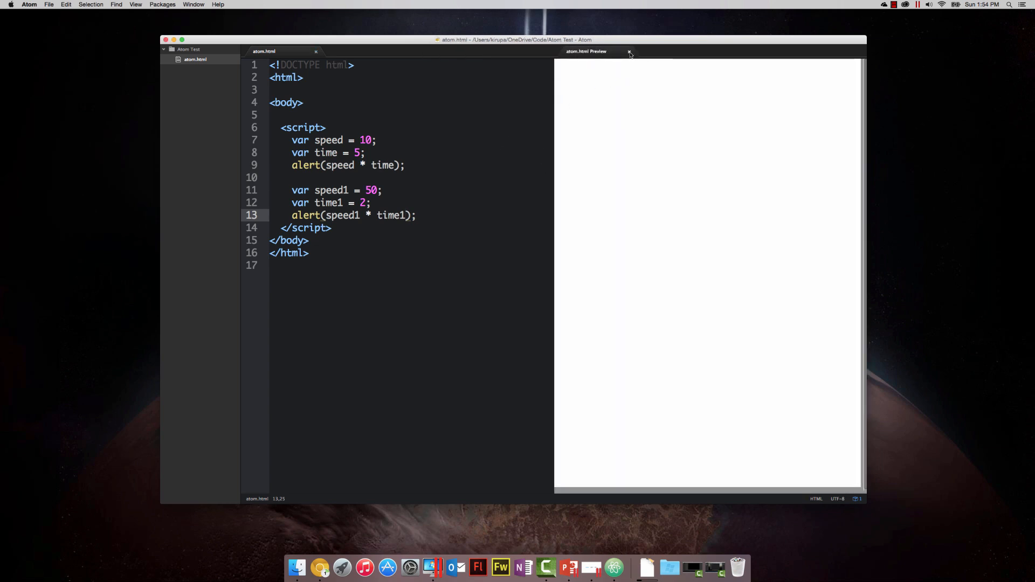
left_click(627, 52)
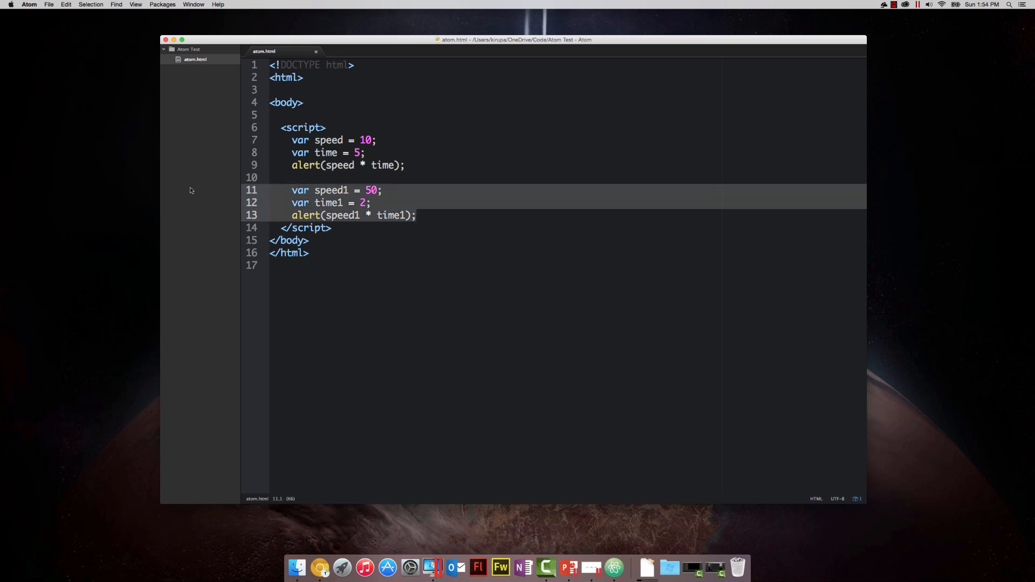
Place the caret below the second block, then switch to another application window
left_click(417, 215)
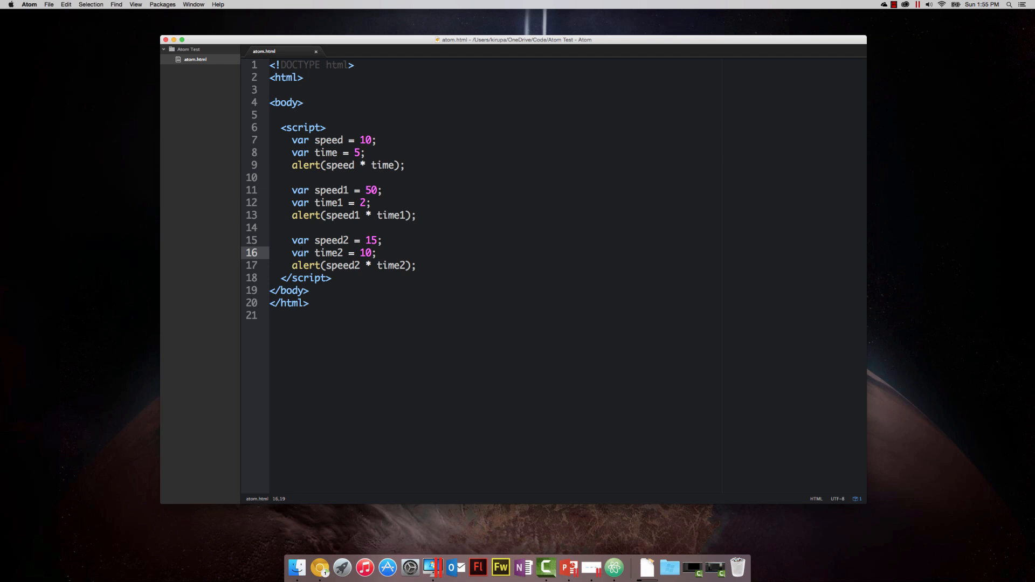
key("cmd+tab")
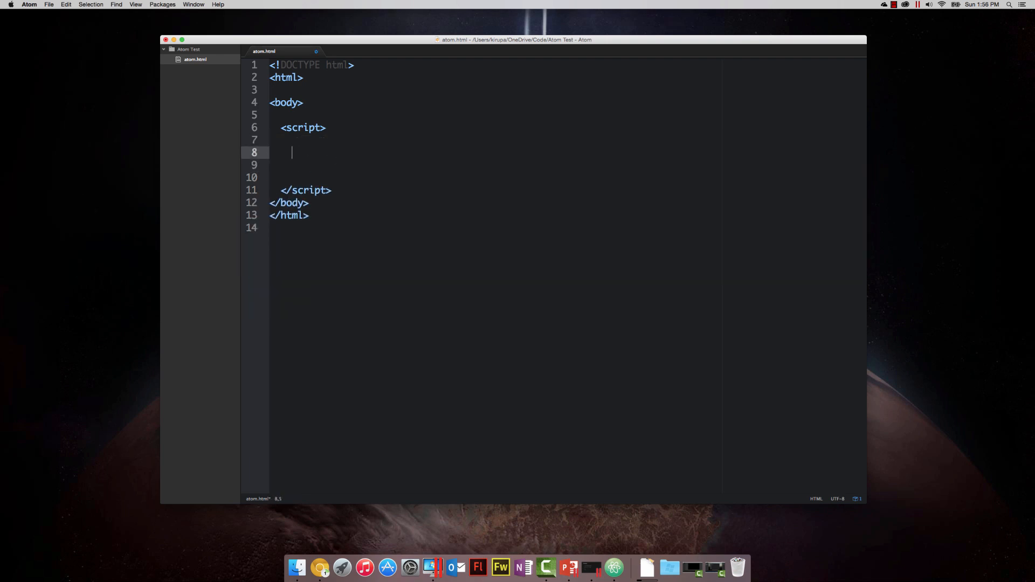
Type 'function showDistance()' on line 8 inside the script tags
type("funct")
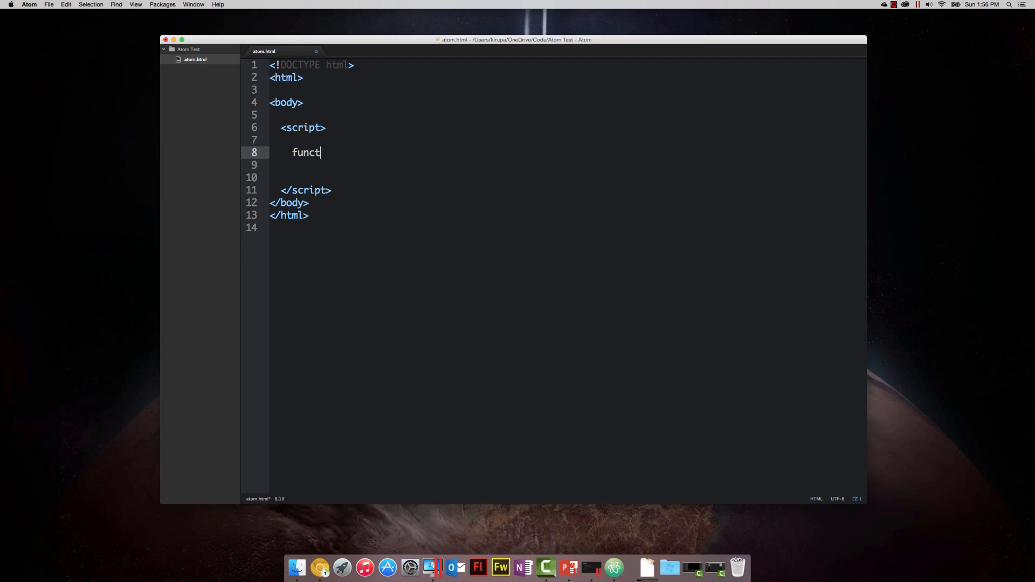
type("ion")
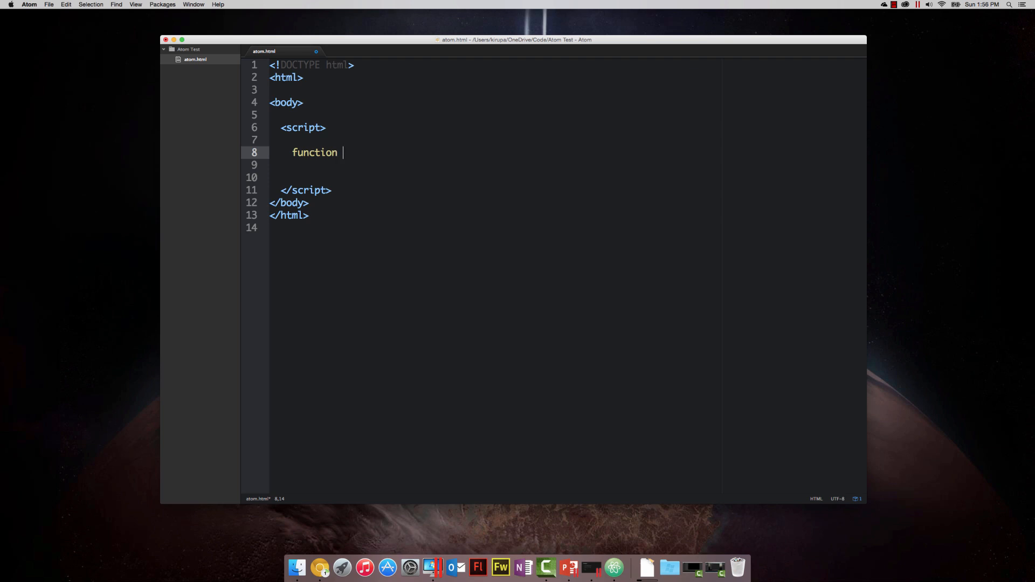
type("show")
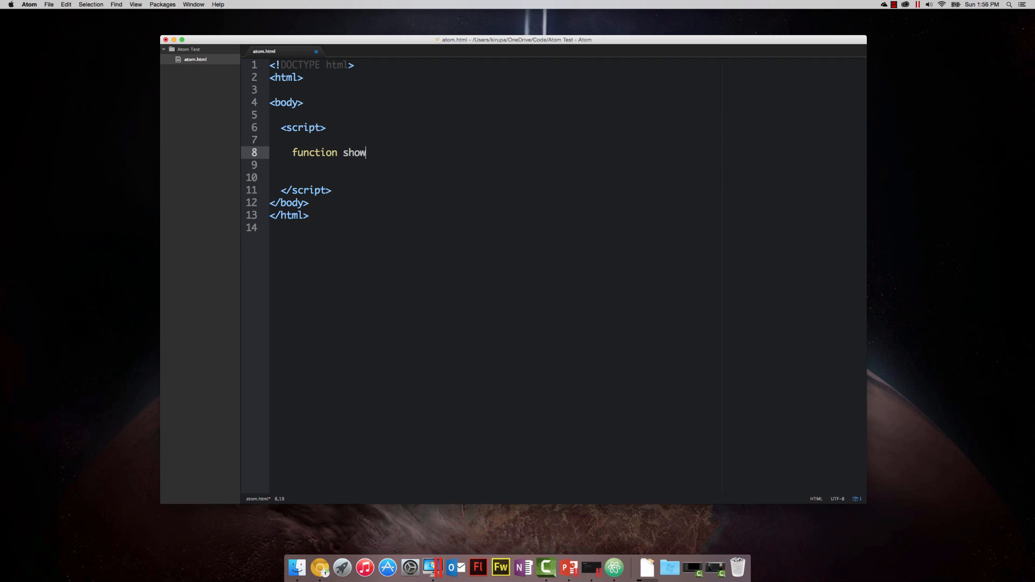
type("Distance")
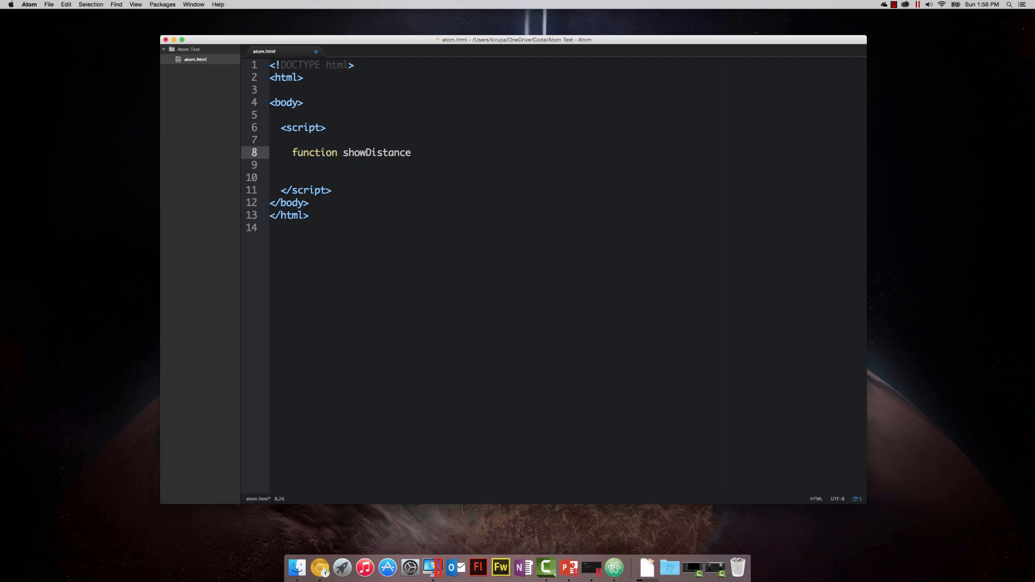
type("()")
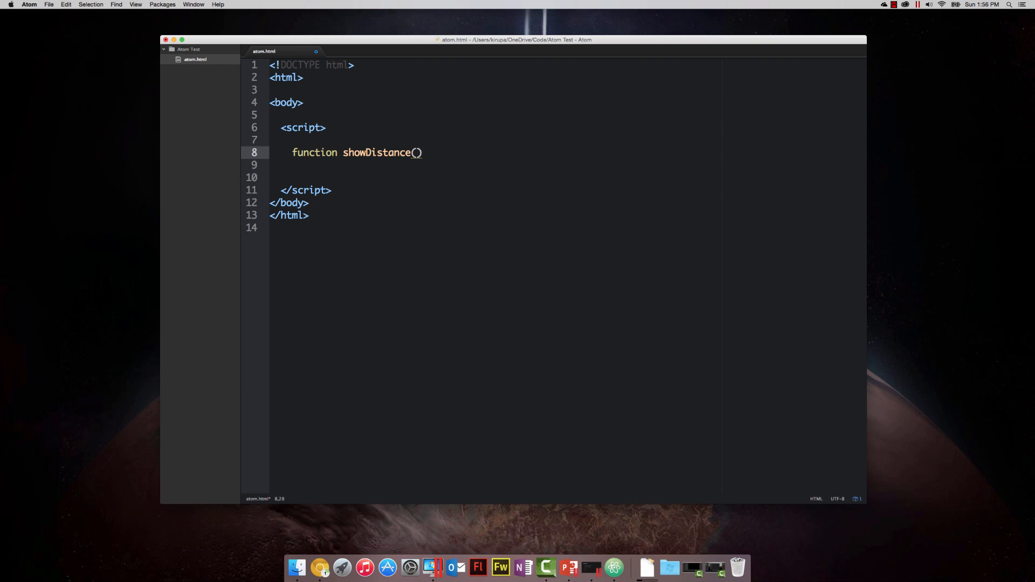
left_click(422, 152)
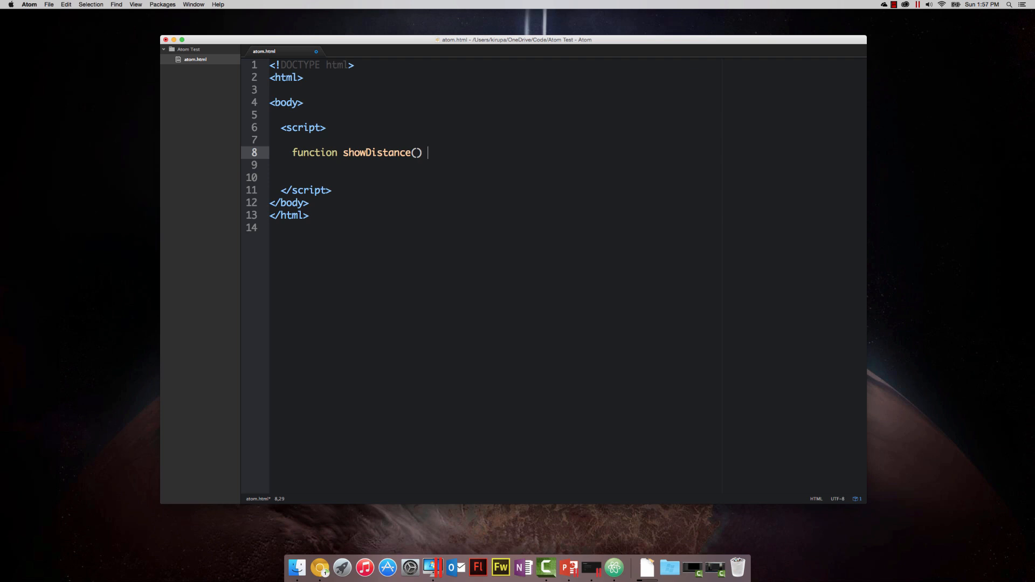
Give showDistance an empty brace-wrapped body, save, and place the caret inside
type("{")
type("}")
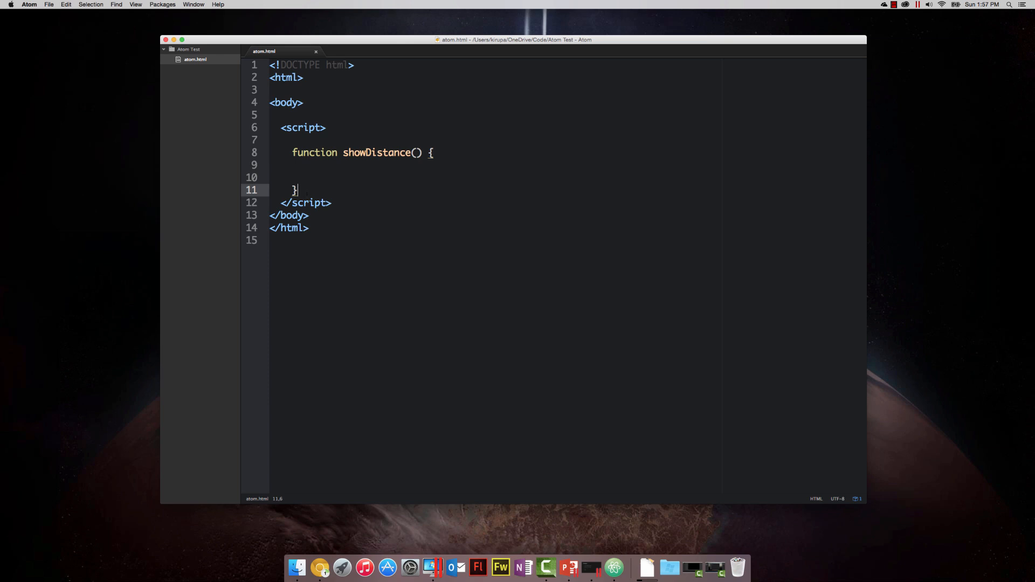
key("backspace")
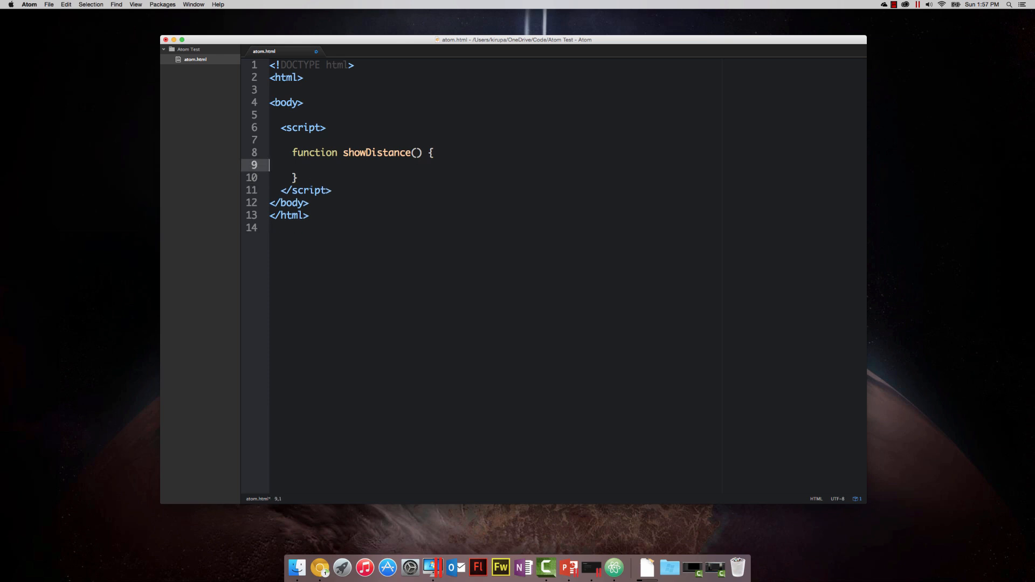
key("cmd+s")
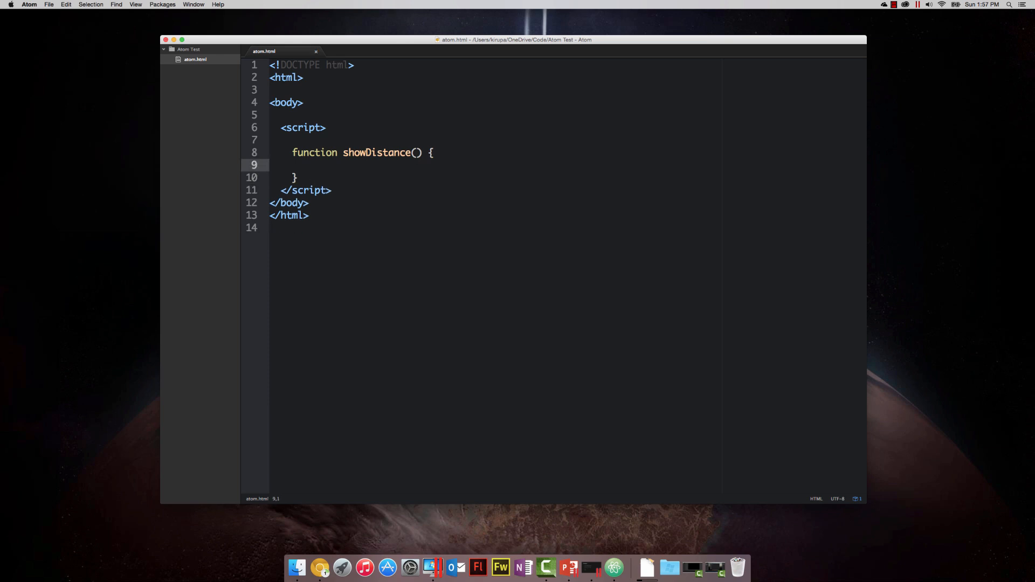
left_click(297, 176)
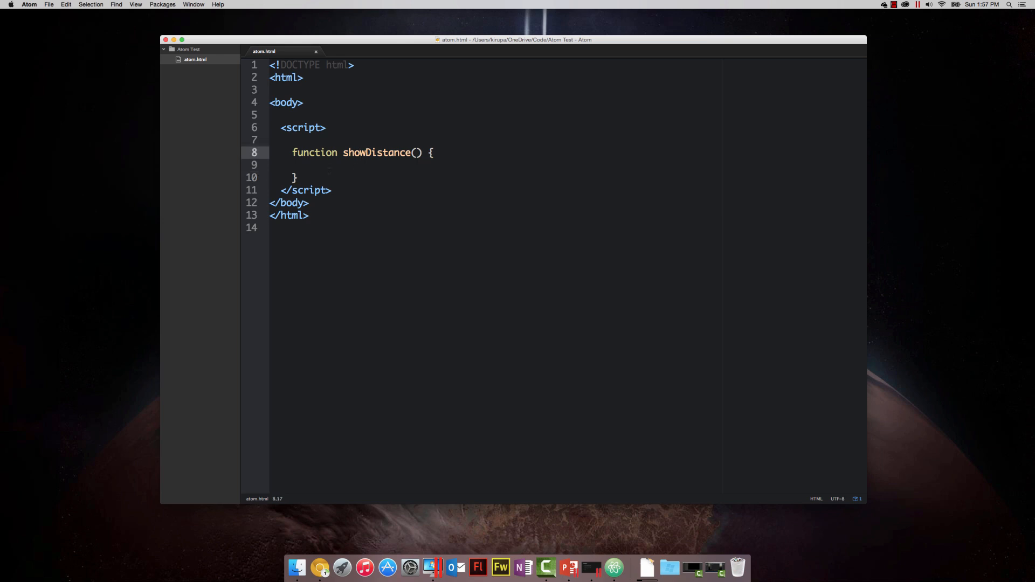
left_click(315, 165)
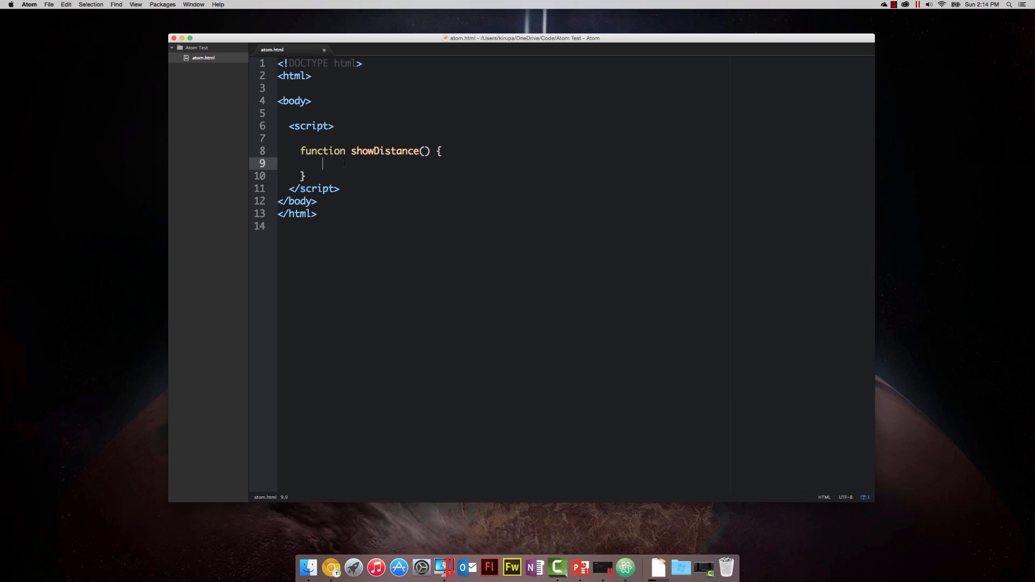
Fill showDistance with var speed = 10, var time = 5, and alert(speed * time)
type("var")
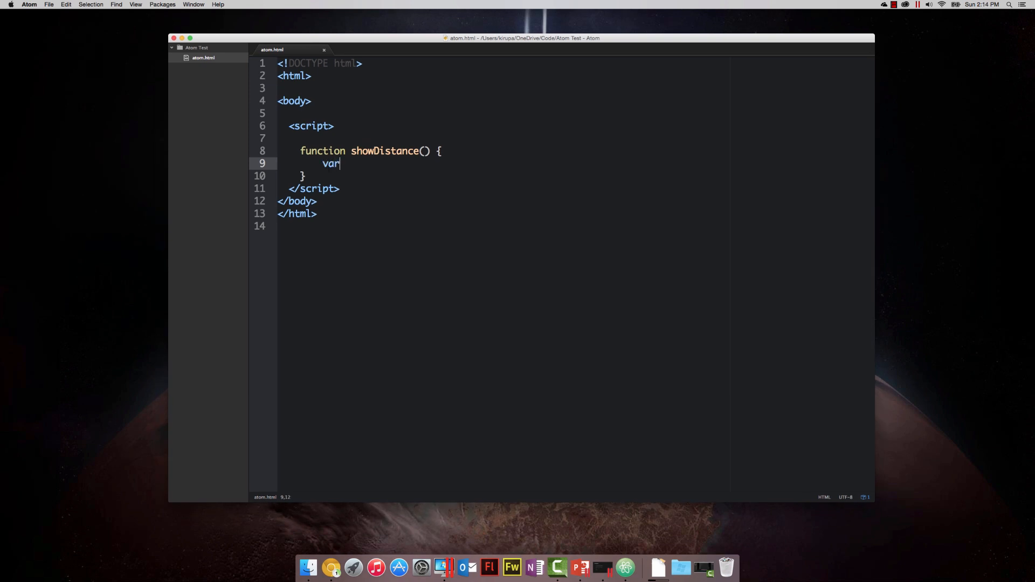
type("speed = 10")
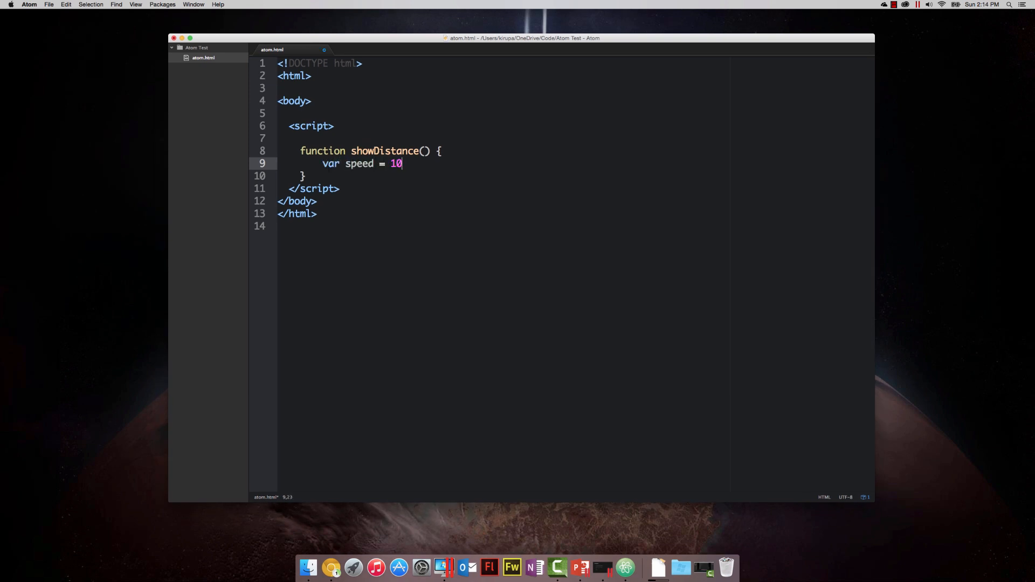
key("enter")
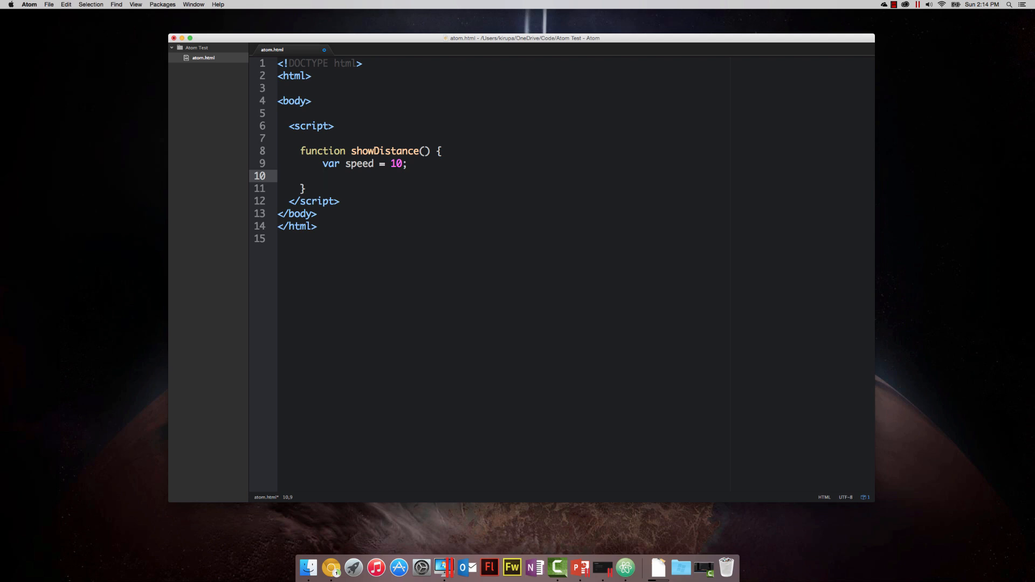
type("var time = 5;")
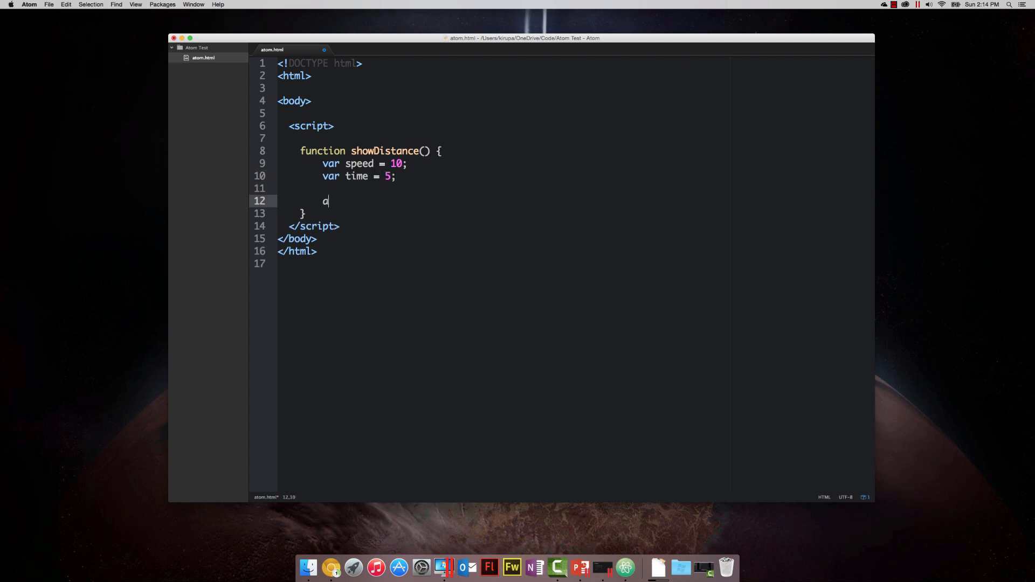
type("lert(speed * time")
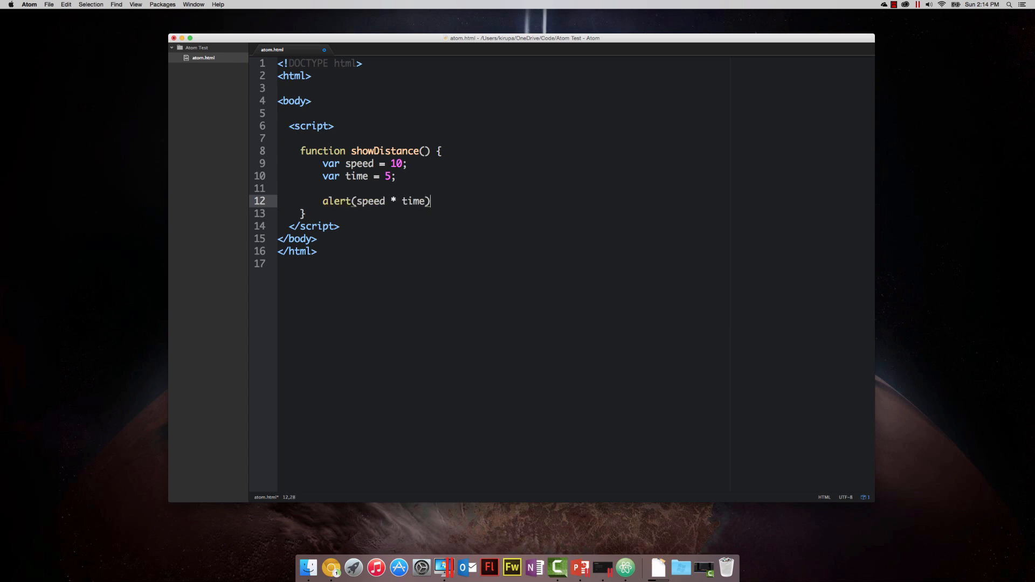
type(";")
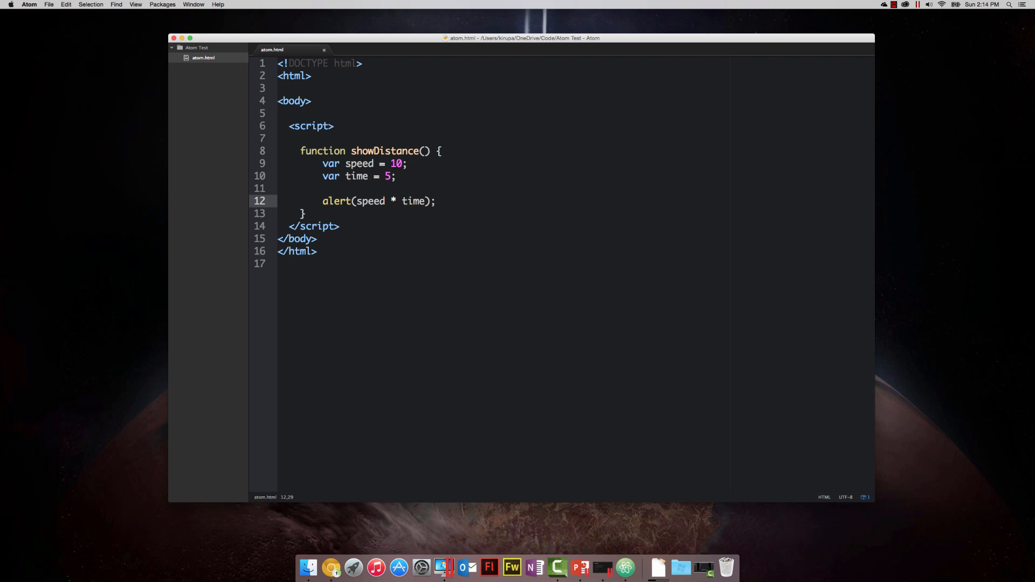
left_click(435, 201)
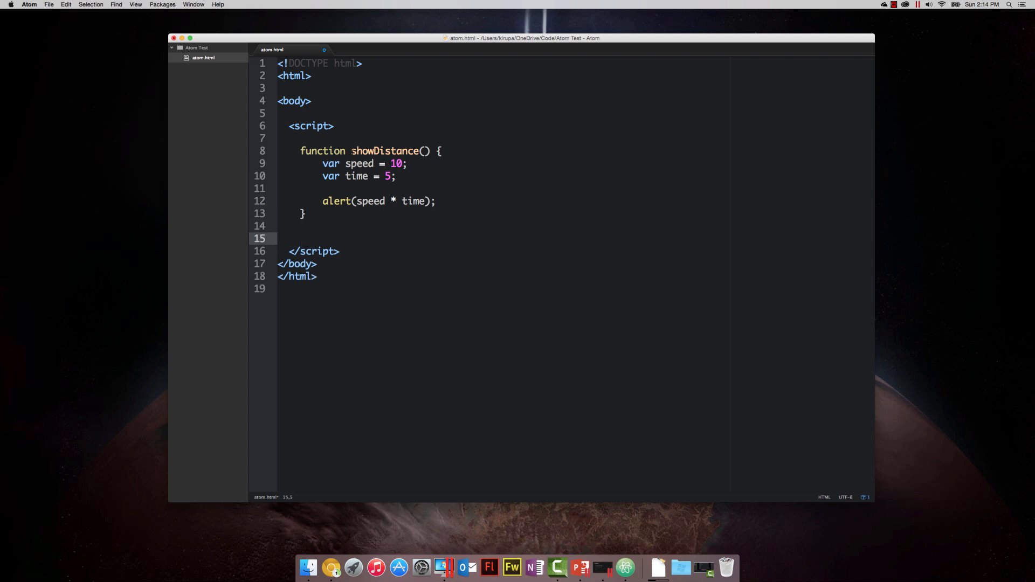
Add a showDistance(); call after the function, save, and preview the page
type("showDistance")
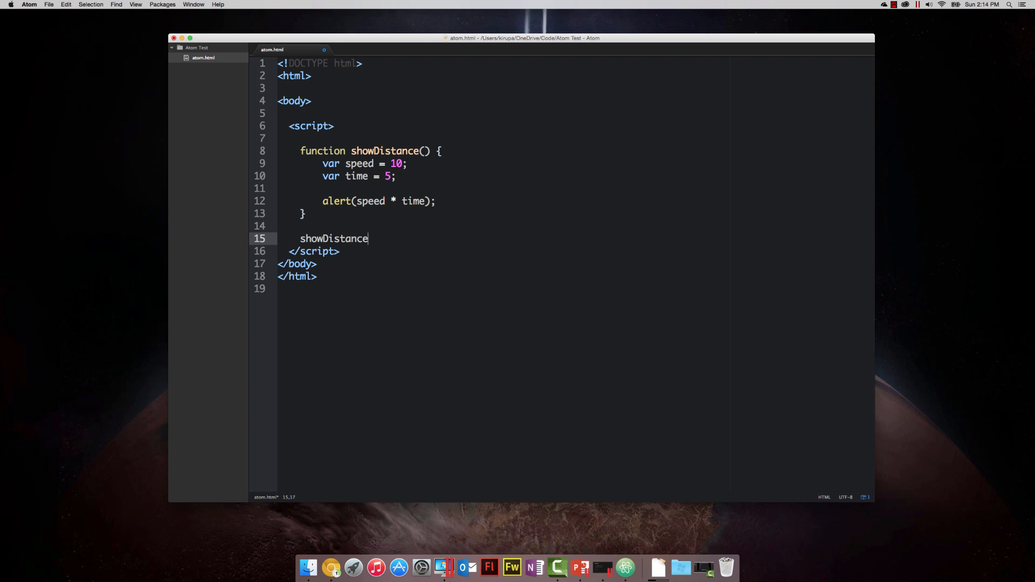
type("();")
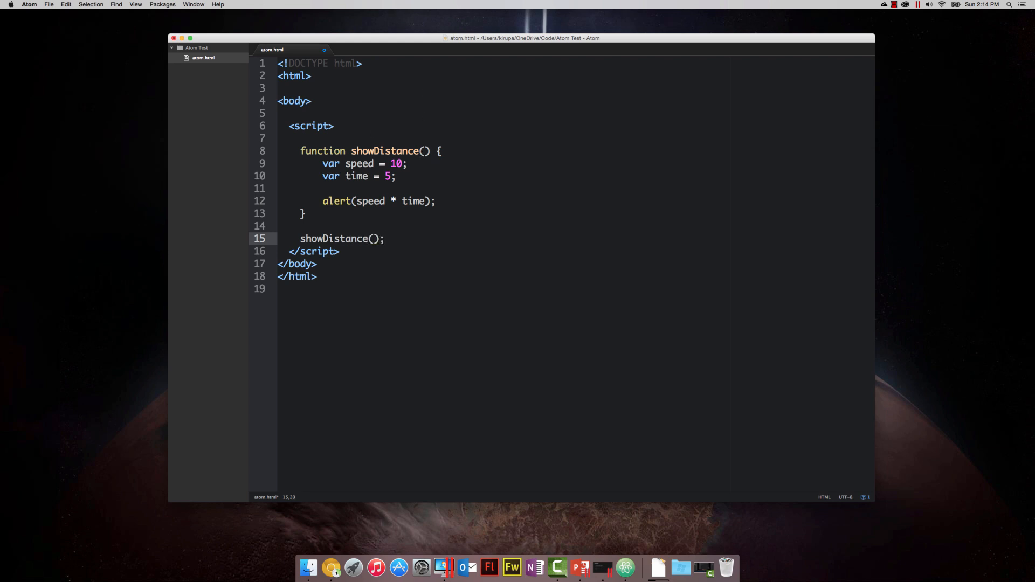
key("cmd+s")
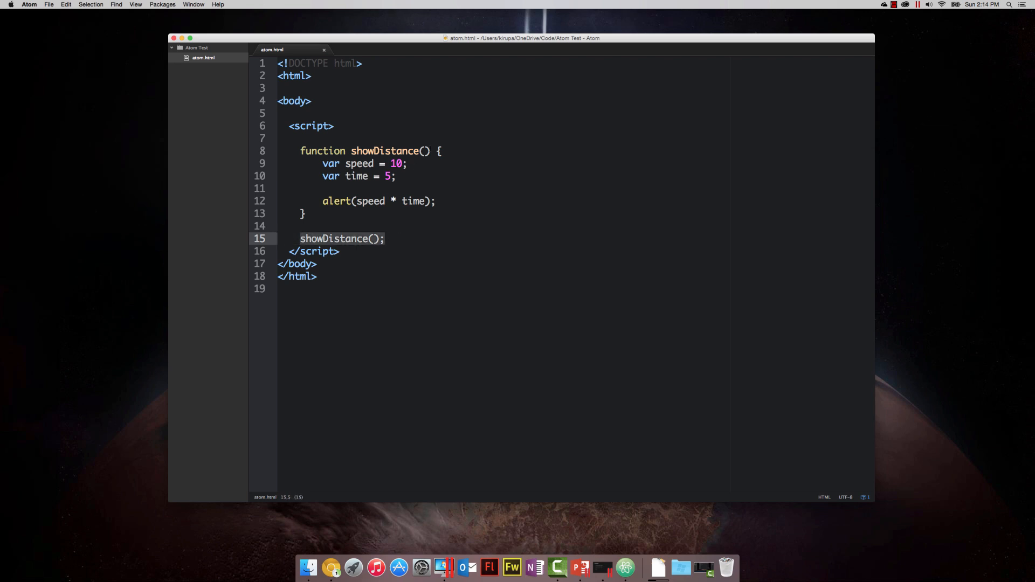
left_click(385, 238)
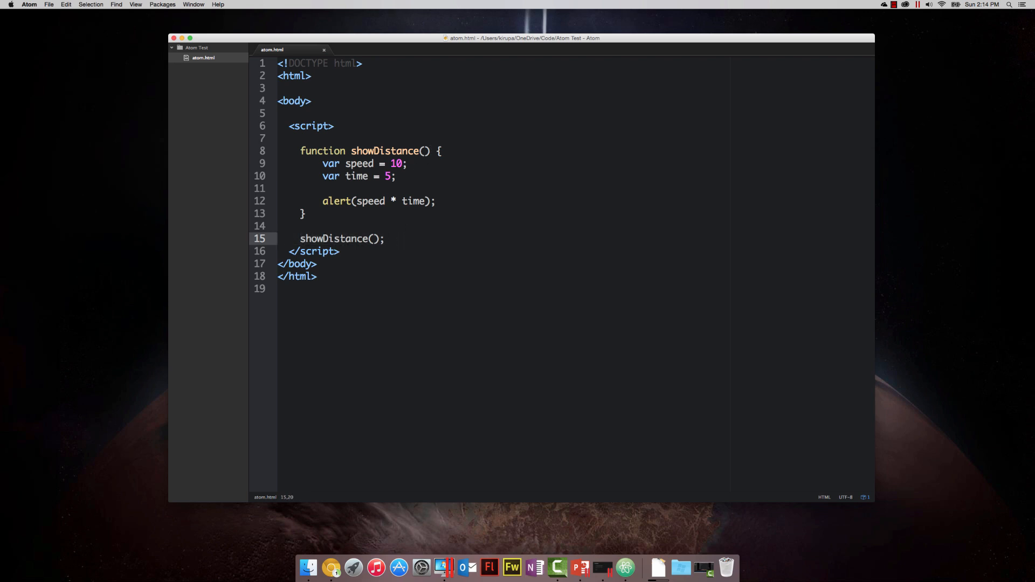
left_click(386, 238)
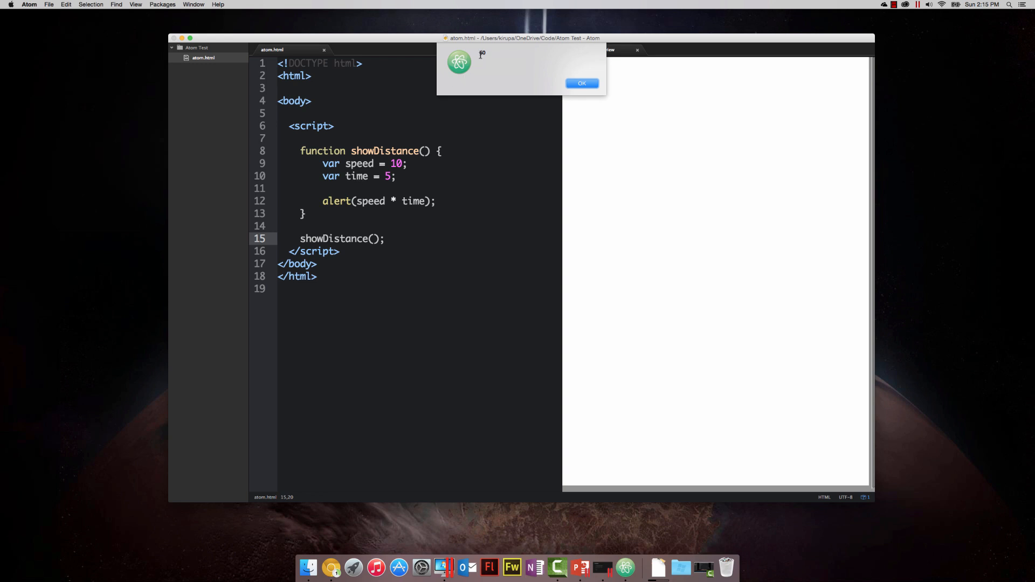
Dismiss the preview's alerts showing 50 and close the preview
left_click(582, 83)
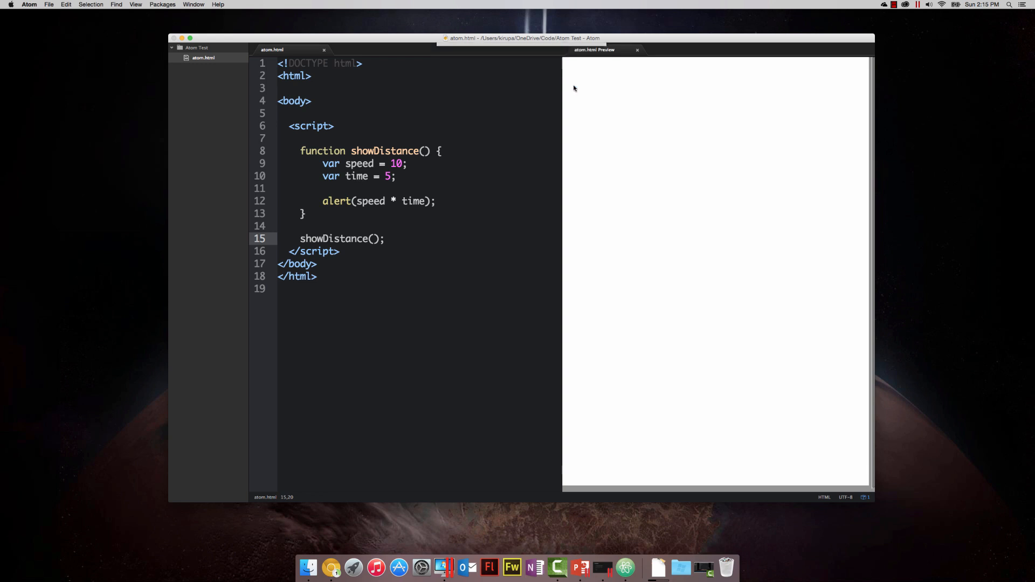
left_click(636, 50)
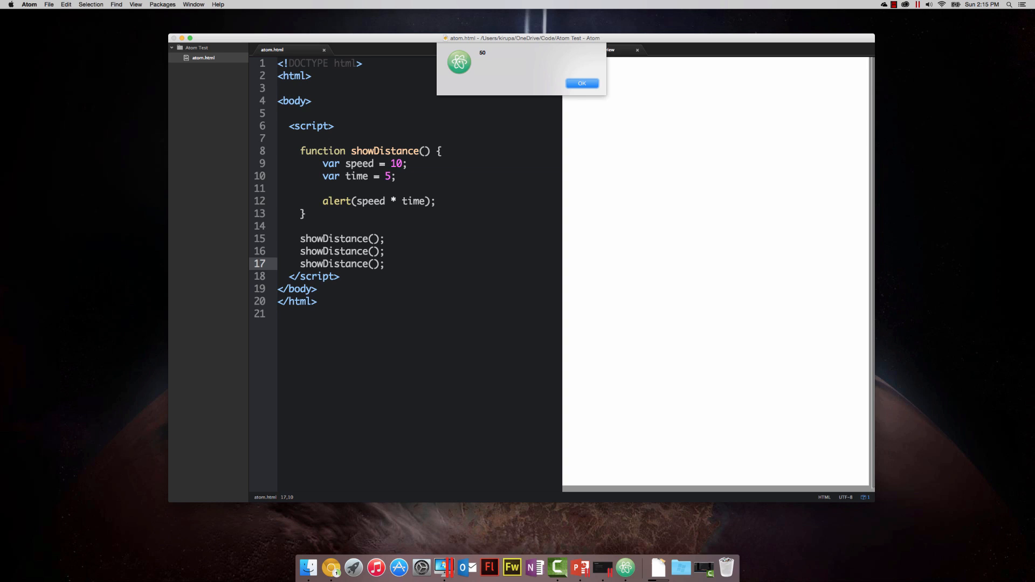
left_click(581, 83)
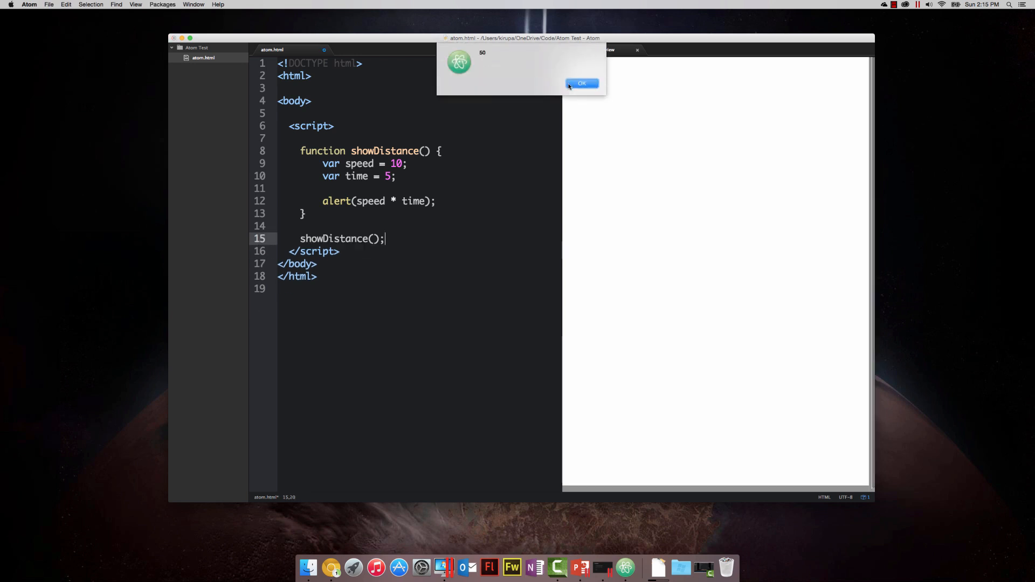
left_click(581, 83)
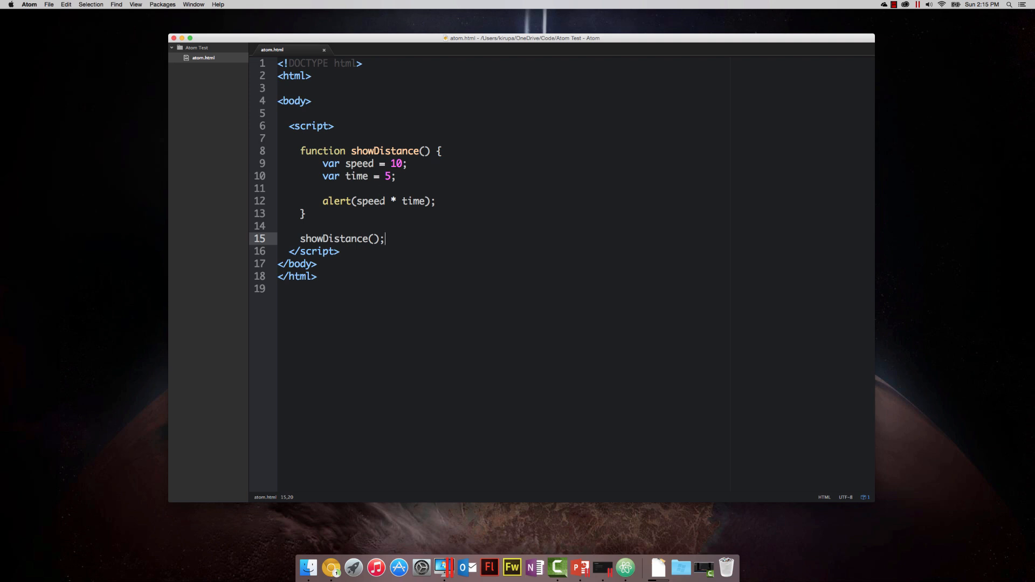
Click into the showDistance script and enter '2'
left_click(291, 226)
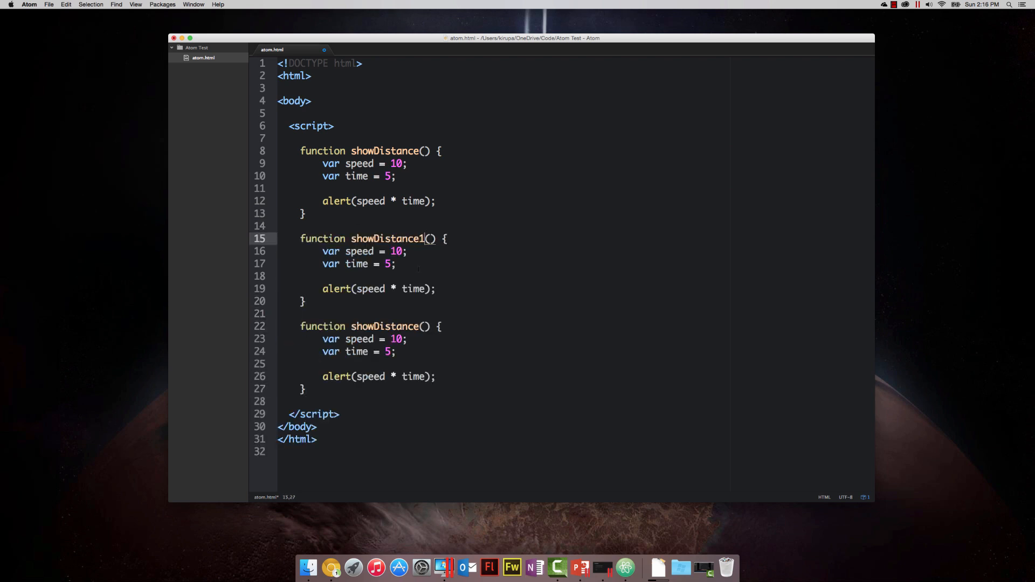
type("2")
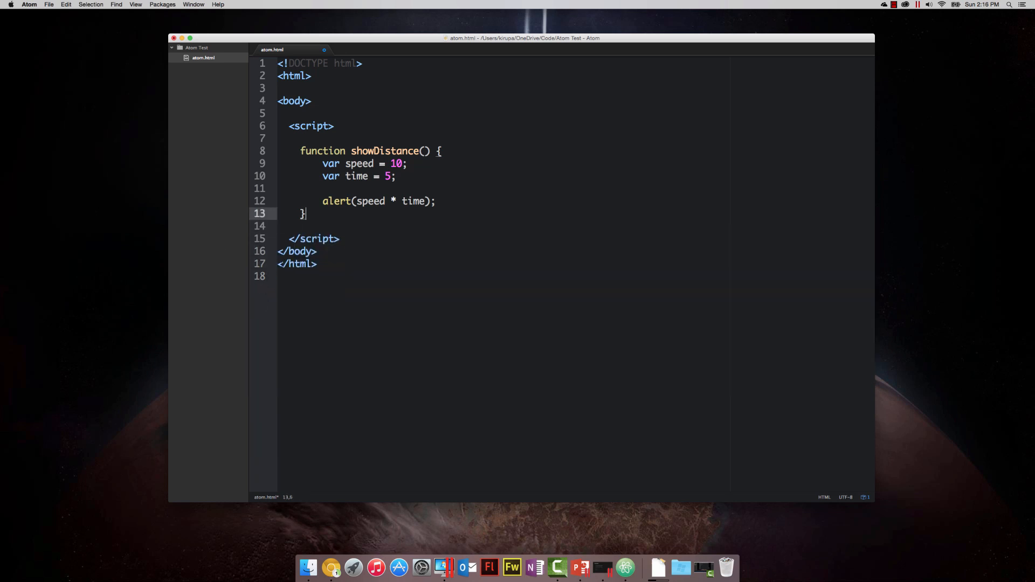
Save the file and remove the speed and time var declarations from showDistance
key("cmd+s")
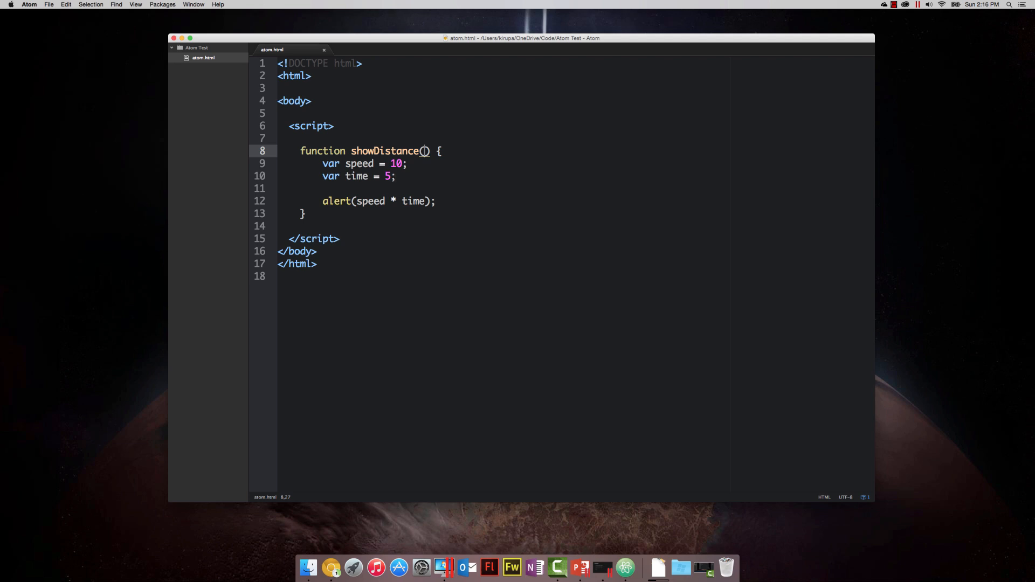
double_click(385, 150)
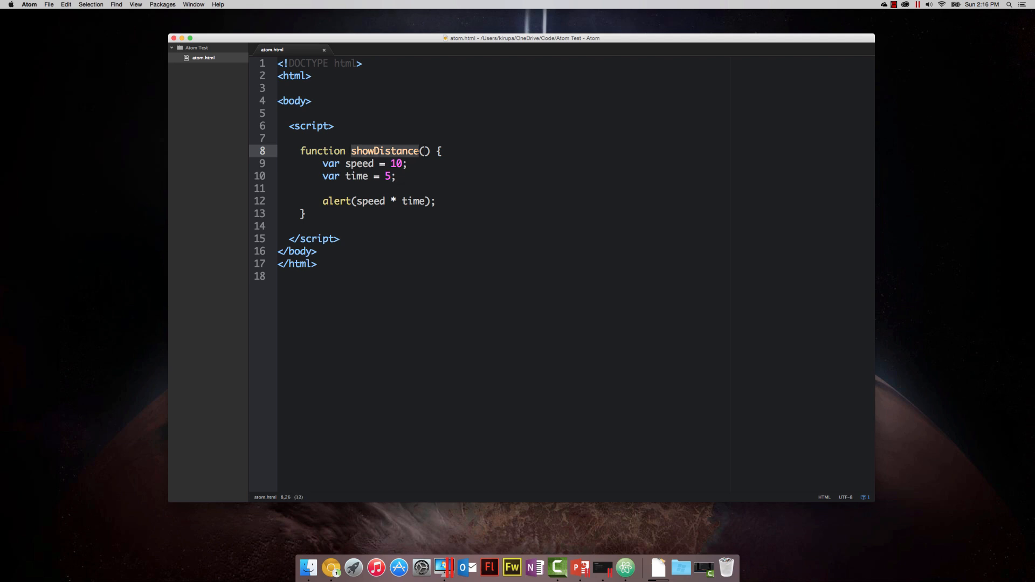
left_click(361, 163)
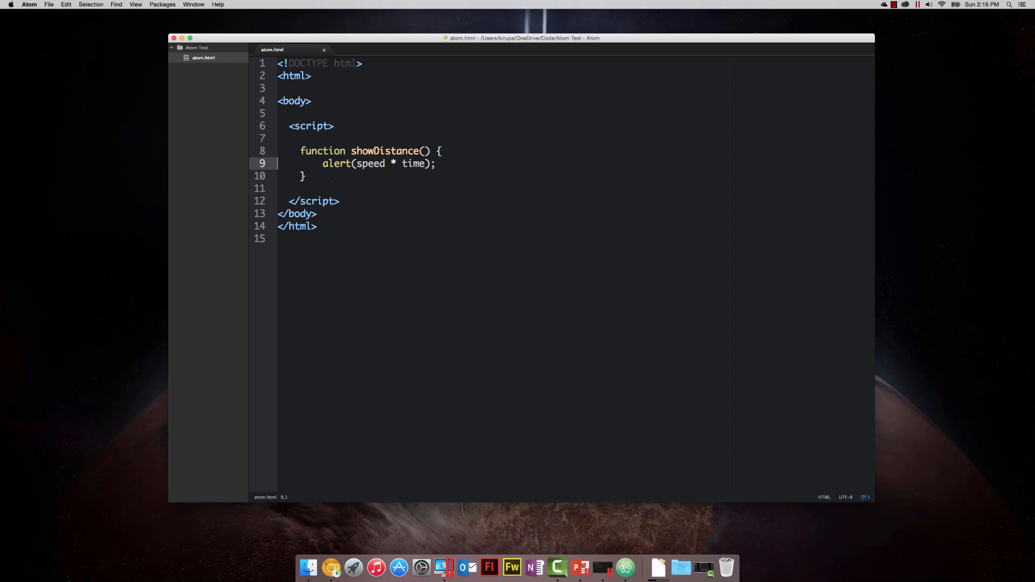
Give showDistance the parameters speed, time, save, and leave space below it
left_click(425, 150)
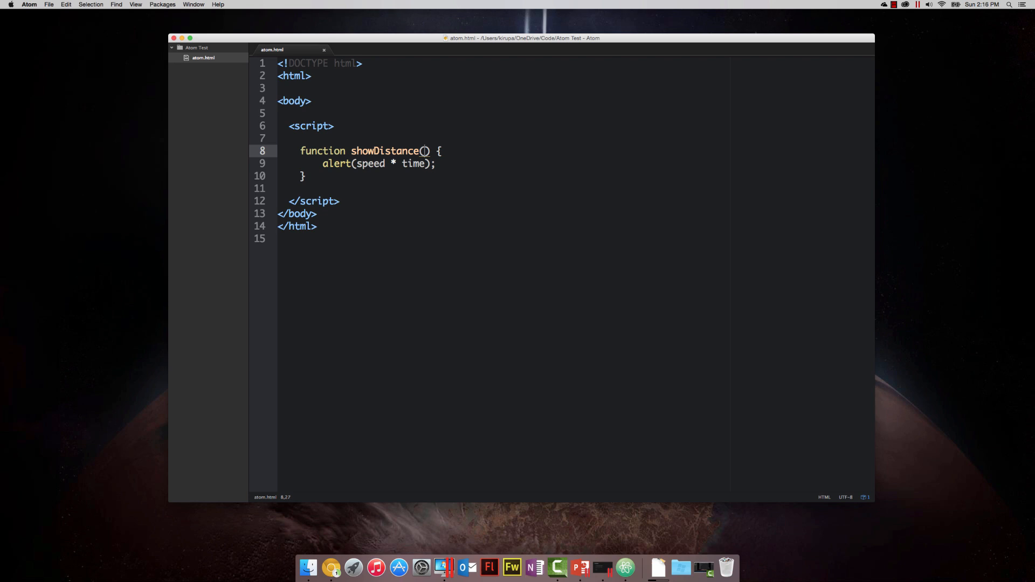
type("spee")
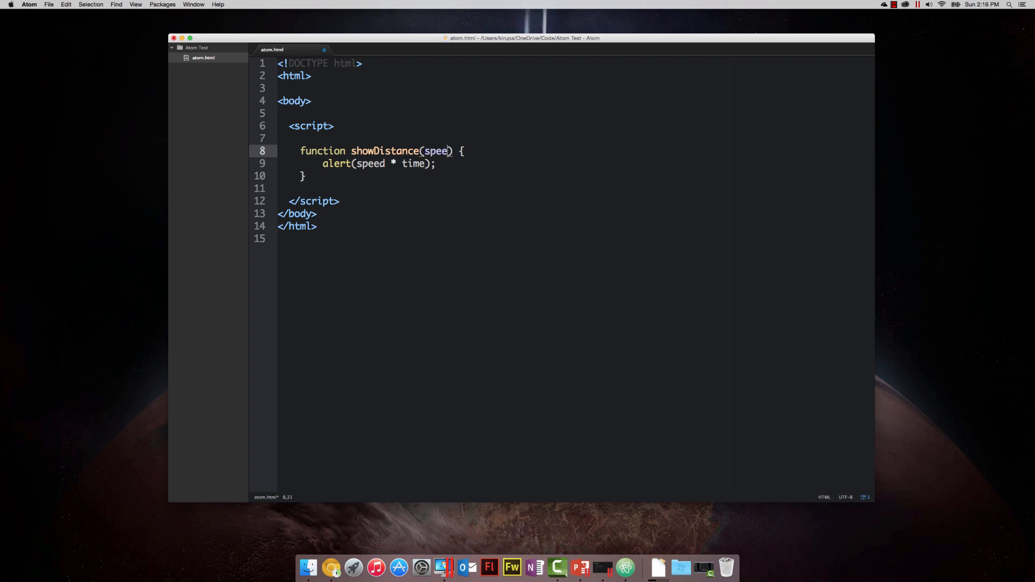
type(", time")
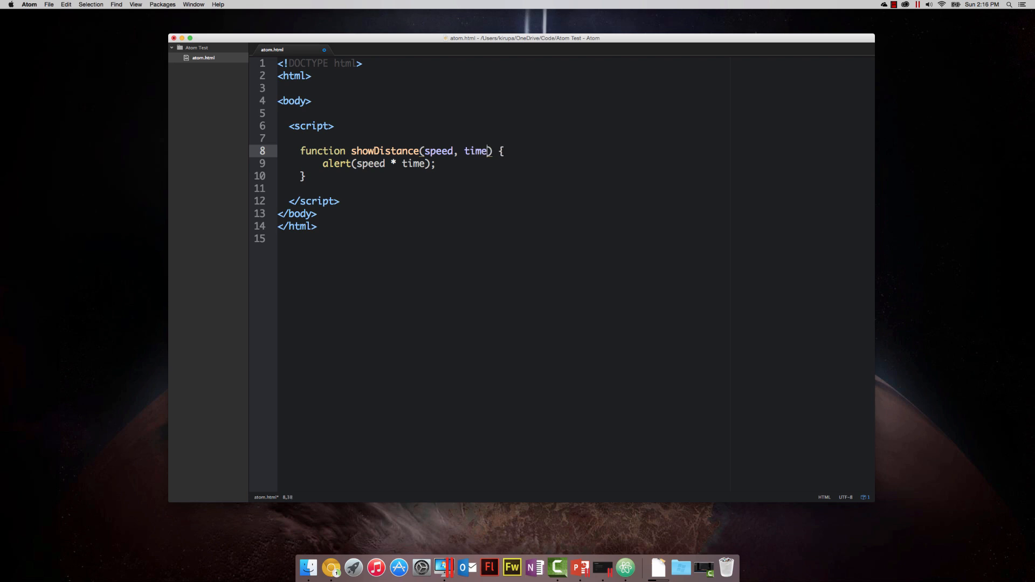
key("cmd+s")
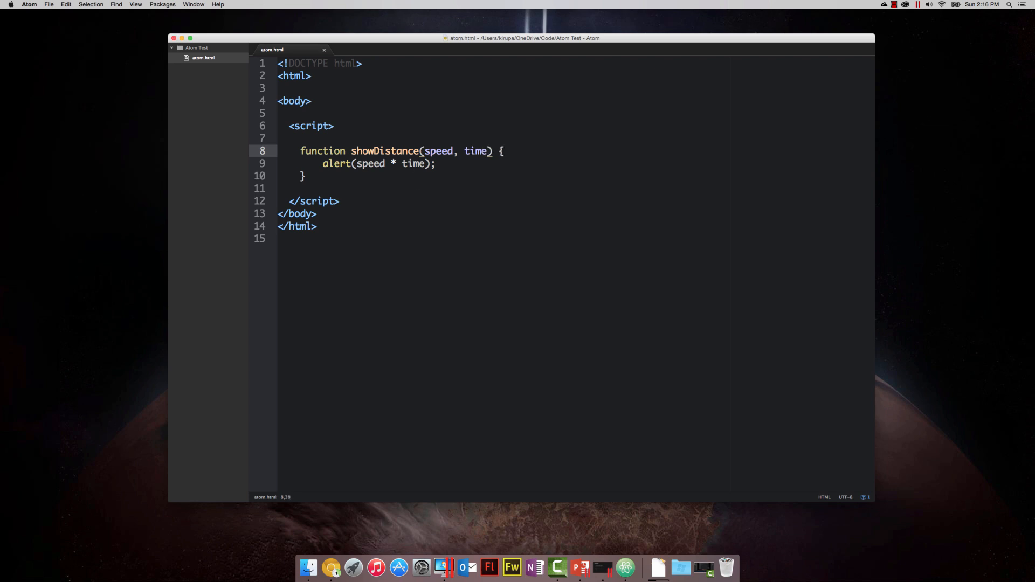
double_click(437, 150)
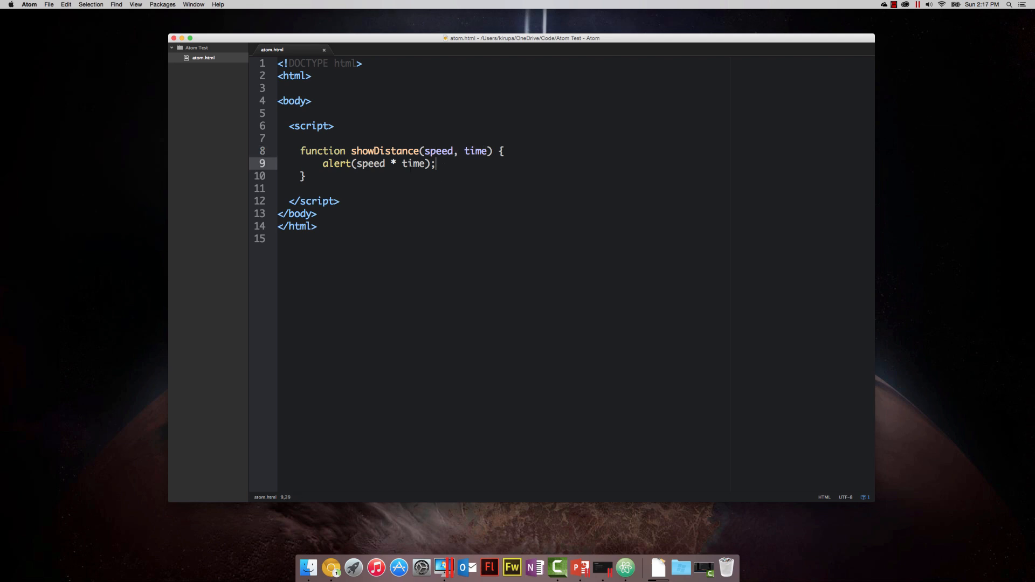
left_click_drag(435, 164, 323, 164)
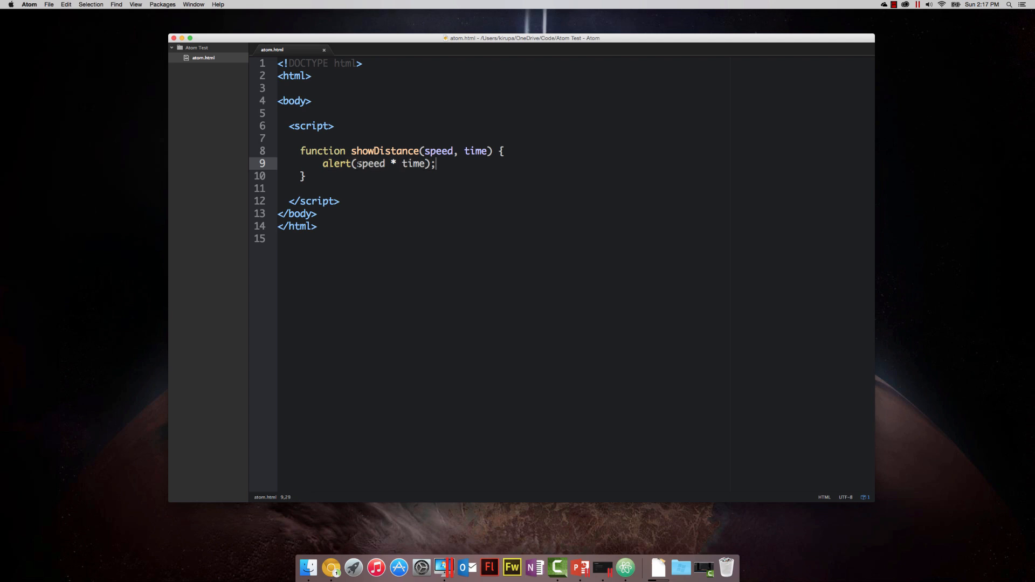
left_click(476, 150)
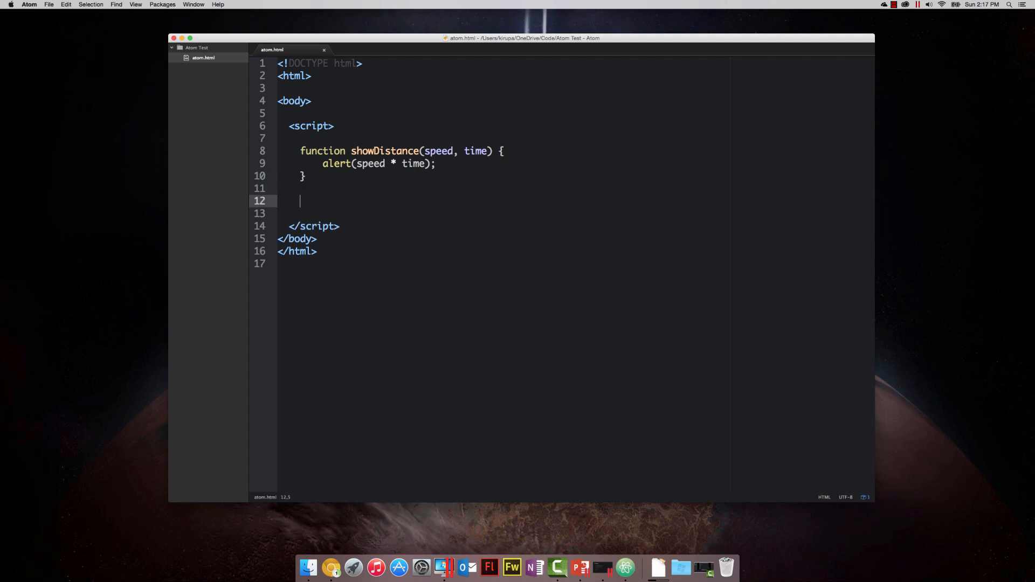
Add the call showDistance(10, 5); and dismiss the preview's alert showing 50
type("showDistanc")
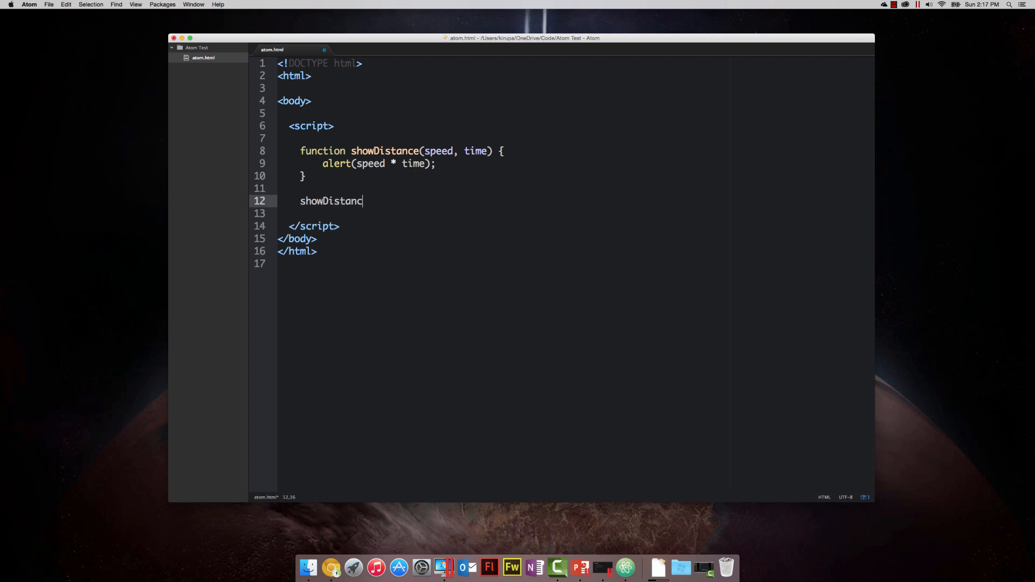
type("()")
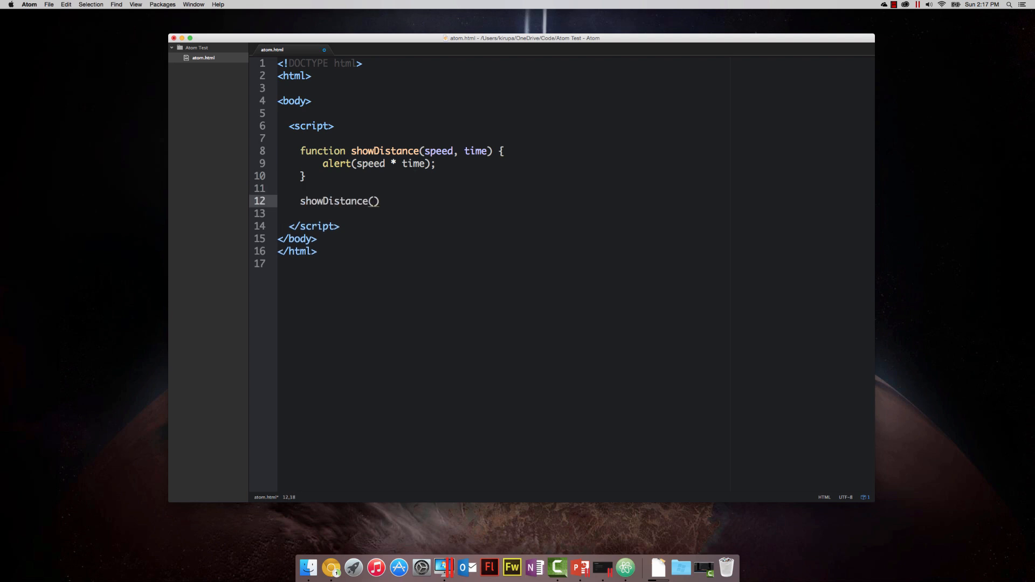
type(";")
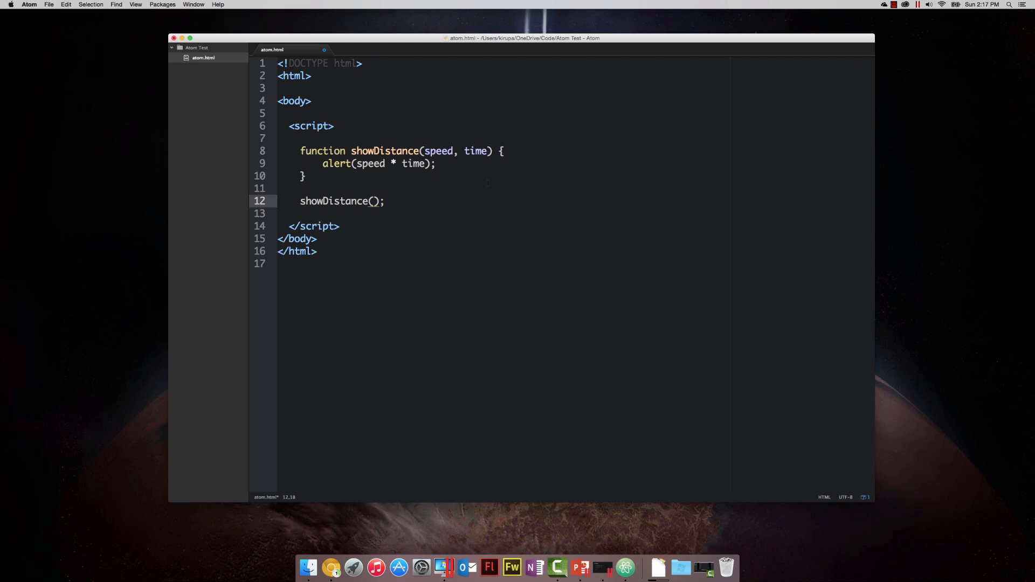
type("10, 5")
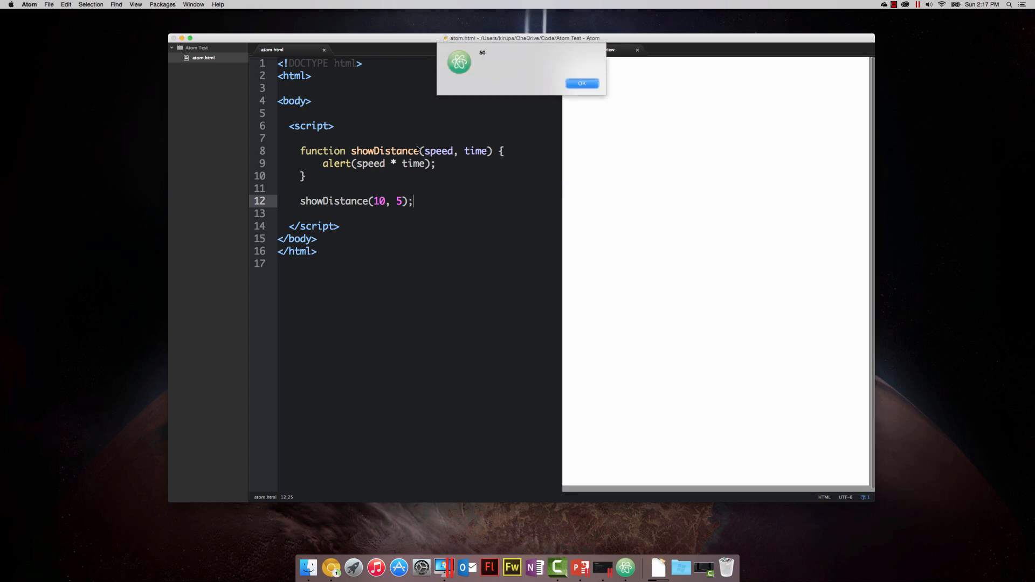
left_click(581, 83)
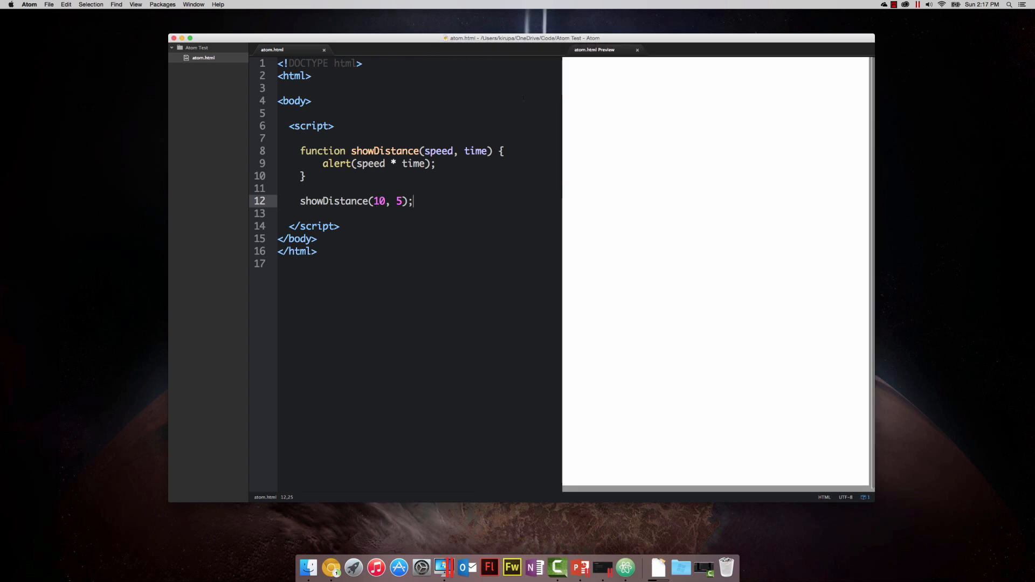
left_click(637, 49)
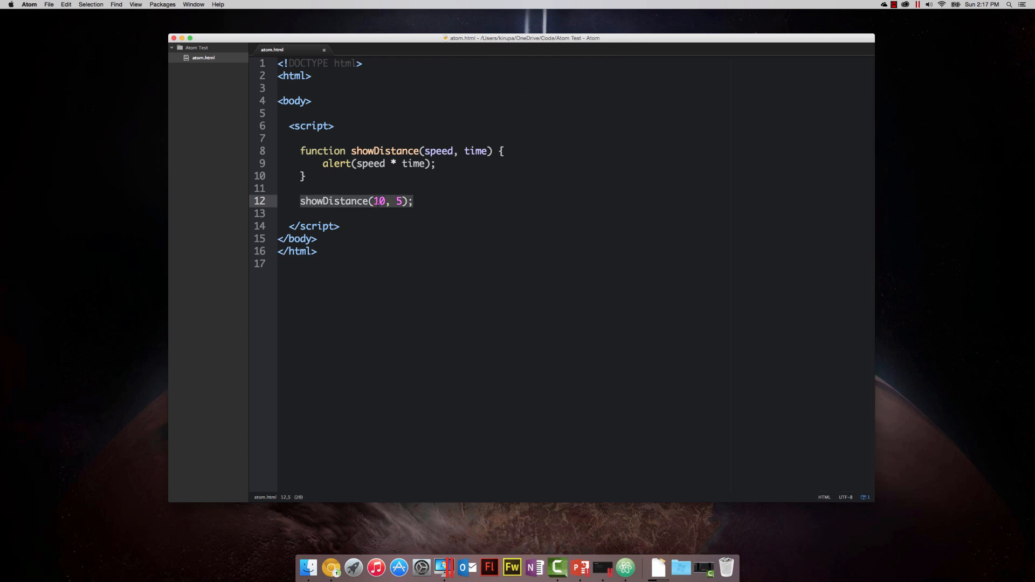
Add a second call showDistance(12, 10) and dismiss the preview alerts 50 and 120
type("showDistance(10, 5);")
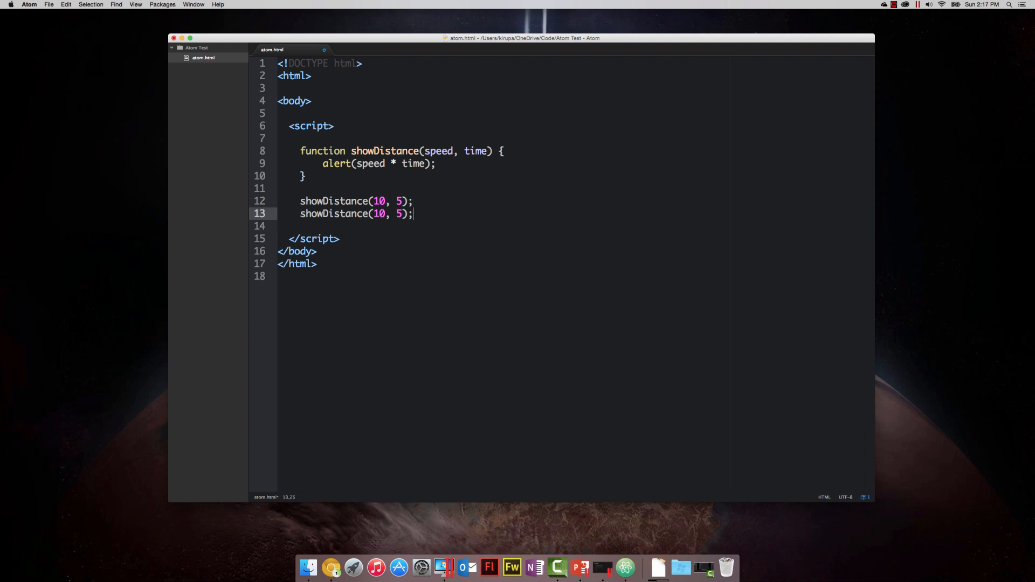
type("2")
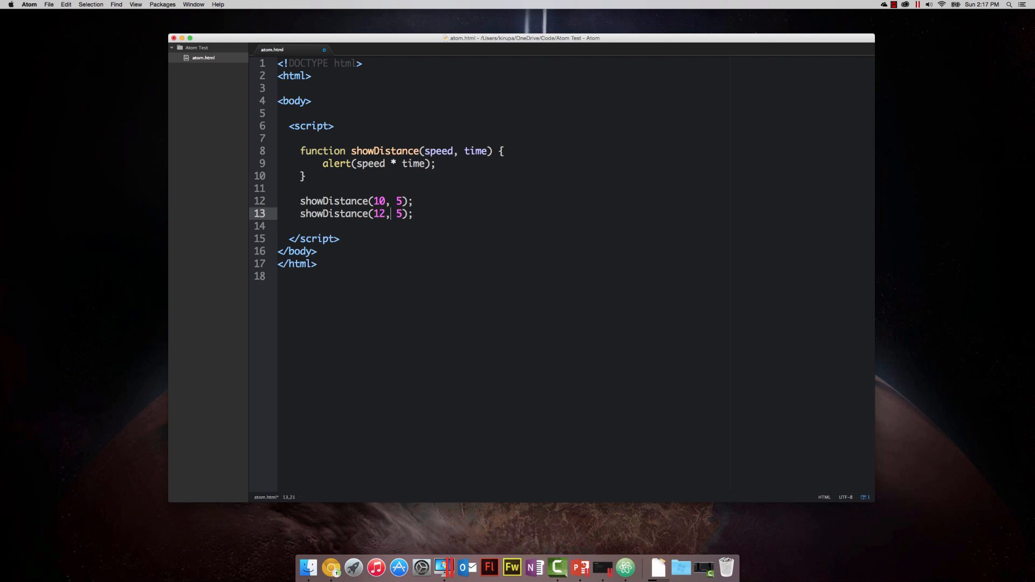
type("`0`")
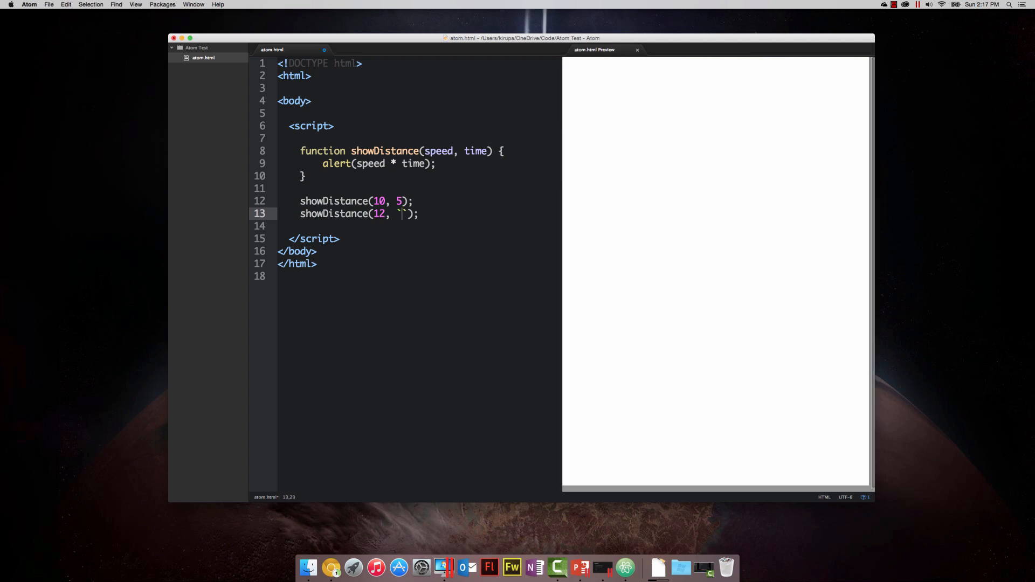
type("0")
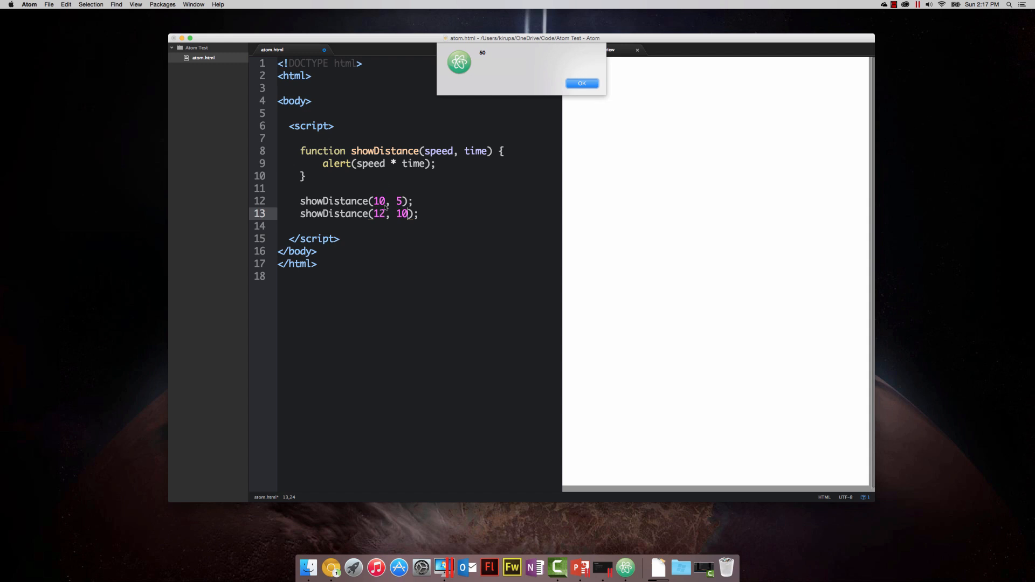
left_click(581, 82)
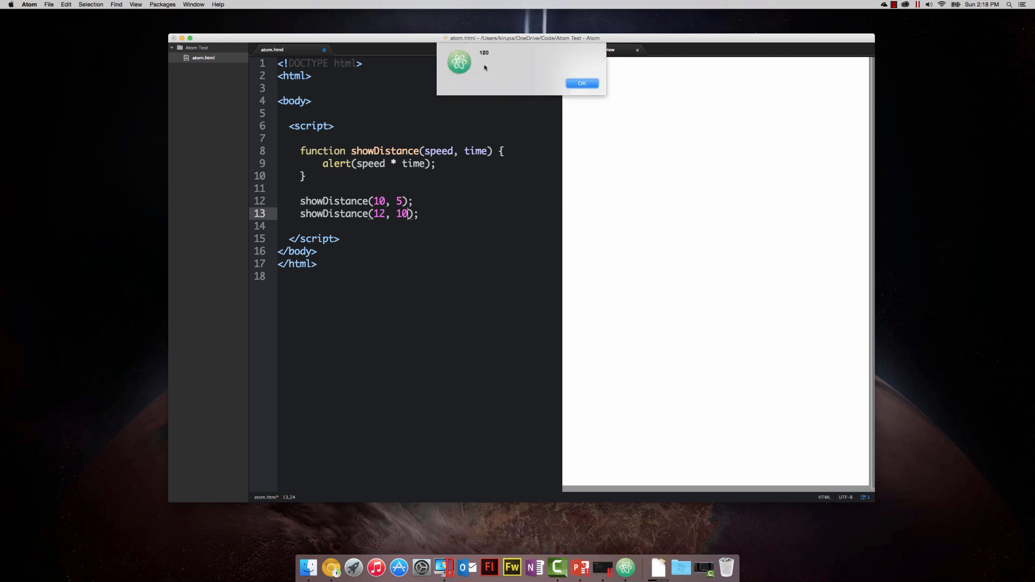
left_click(582, 83)
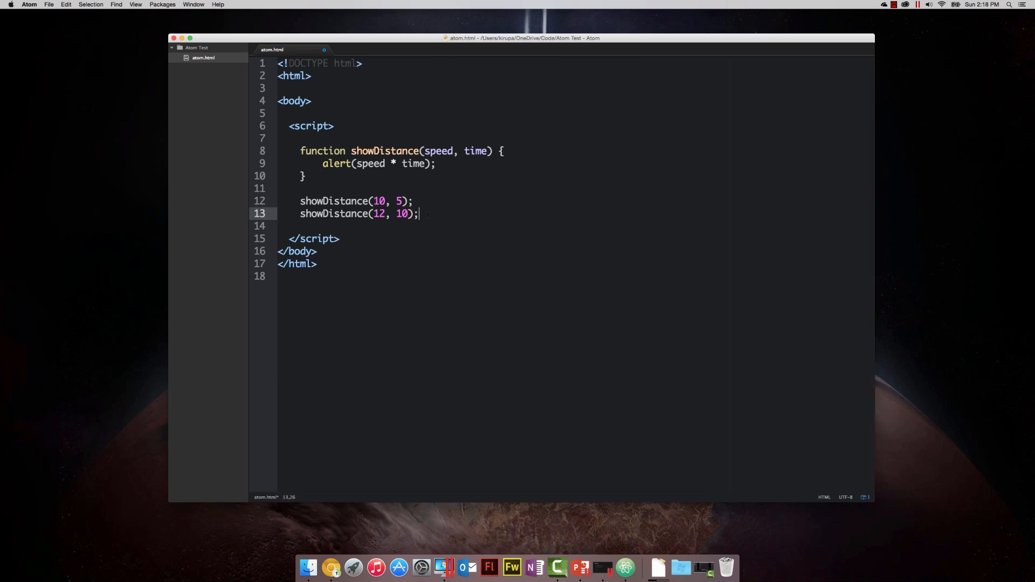
Save atom.html with both showDistance calls, (10, 5) and (12, 10), in place
key("cmd+s")
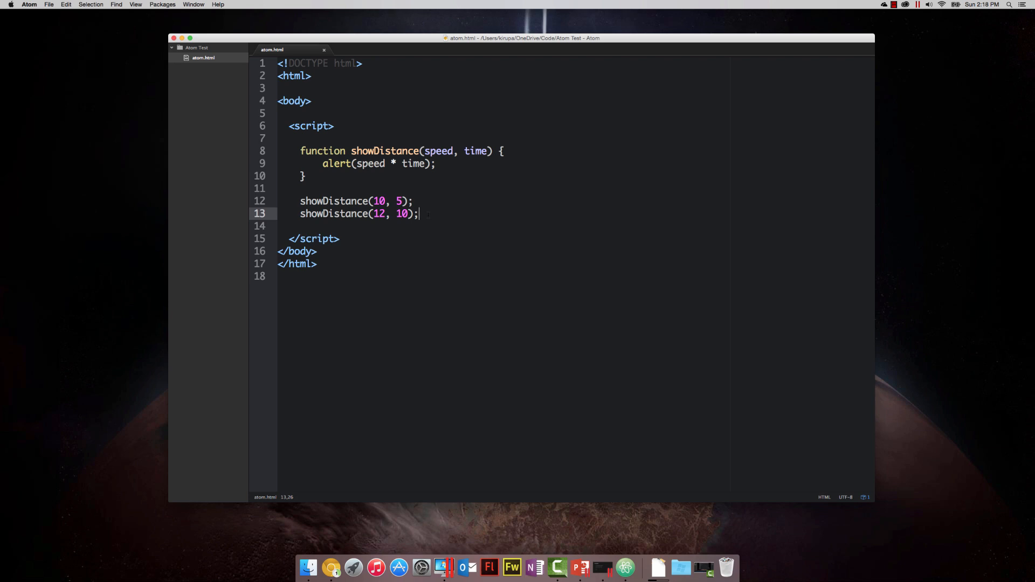
mouse_move(975, 304)
type("get")
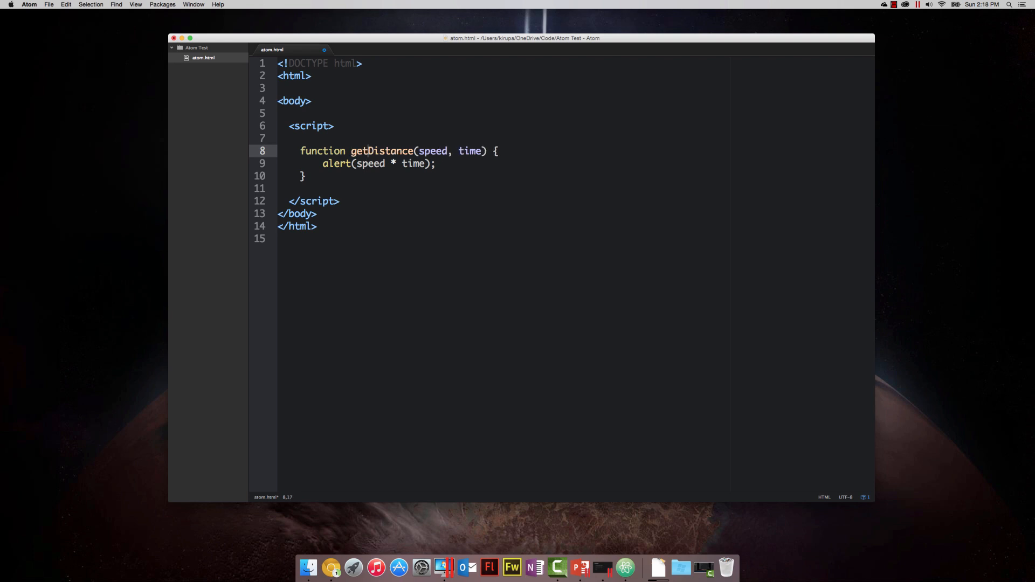
Save, then replace getDistance's alert with 'return speed * time;'
key("cmd+s")
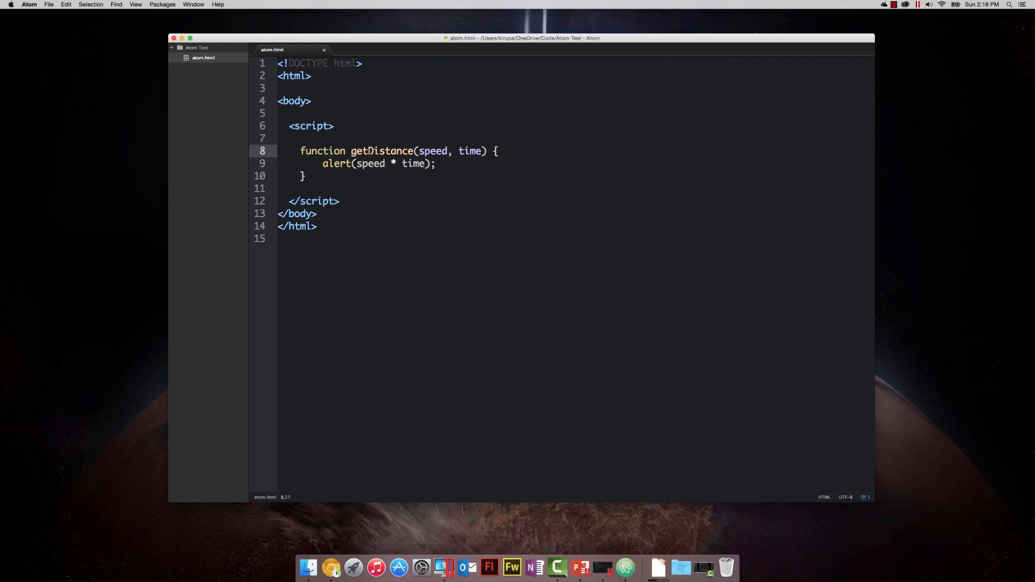
left_click(323, 162)
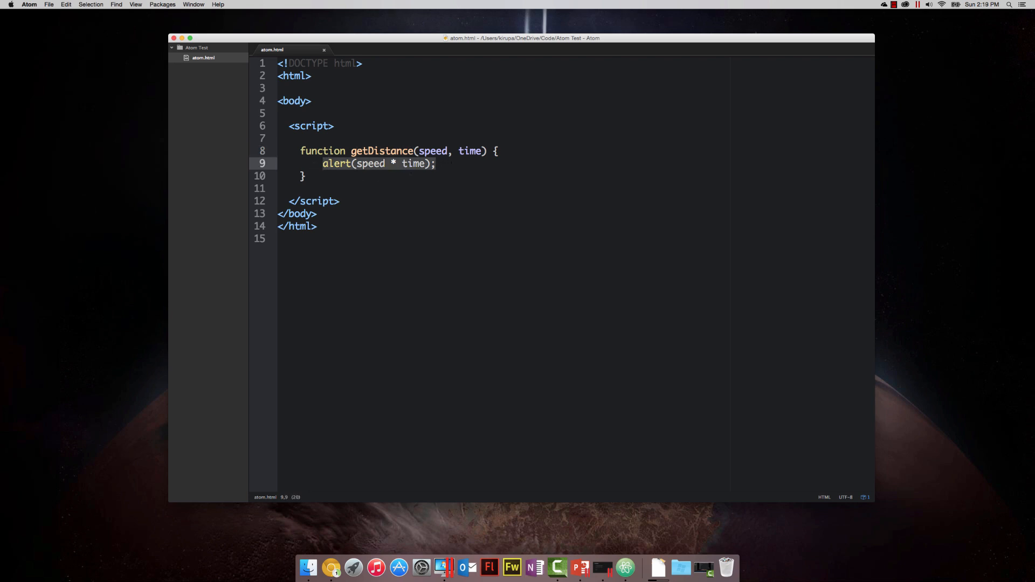
type("r")
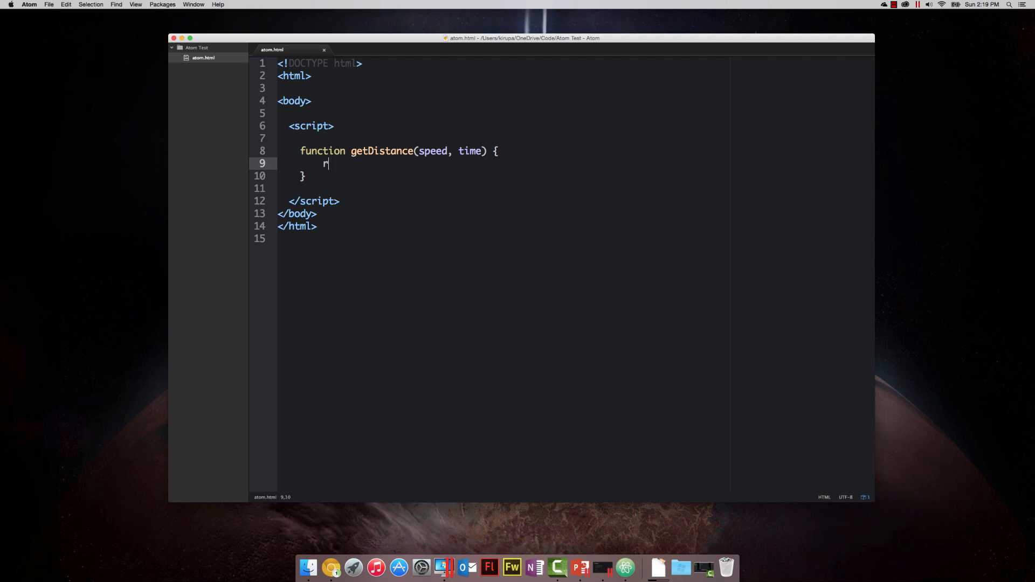
type("return")
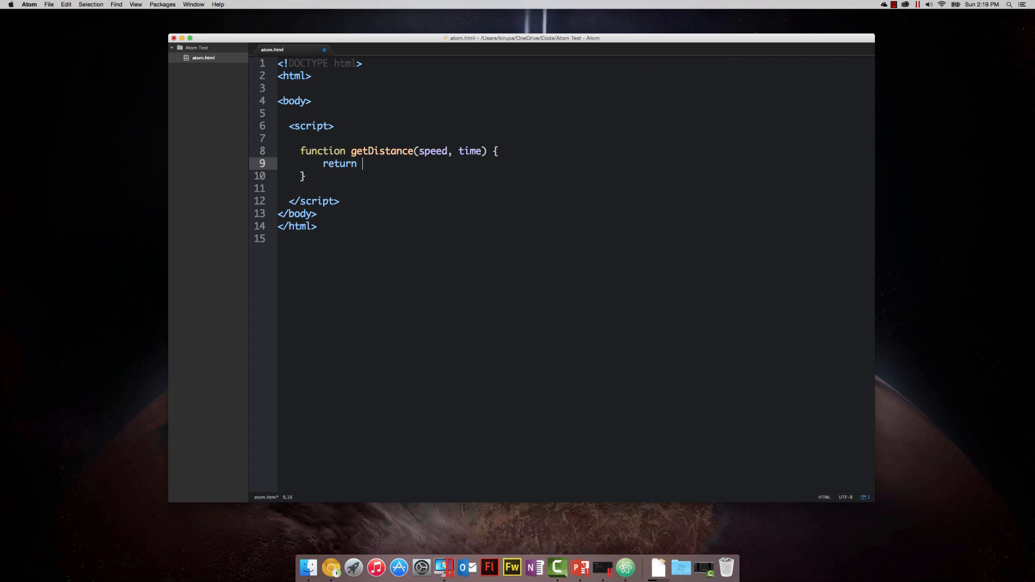
type("sp")
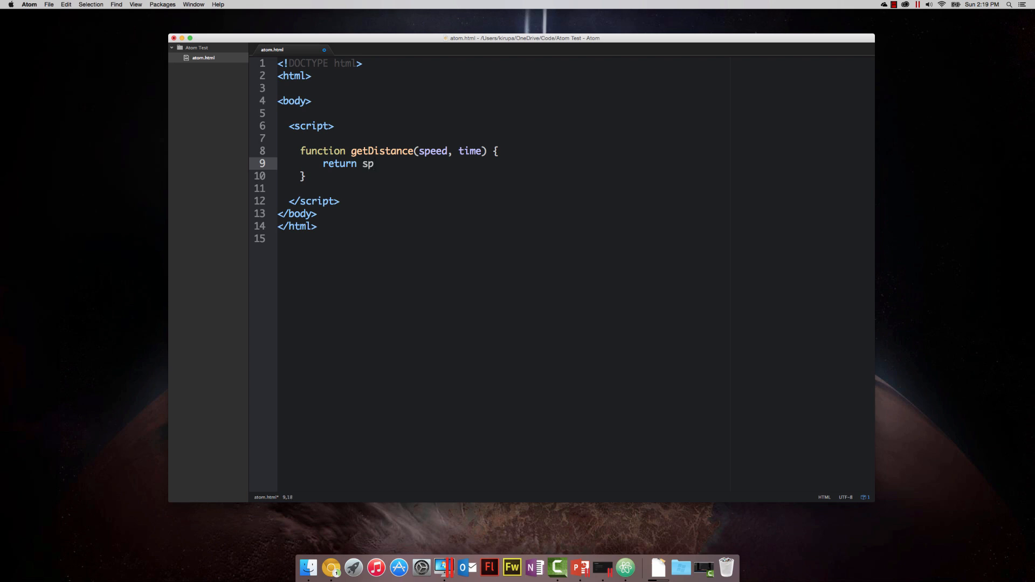
type("eed *")
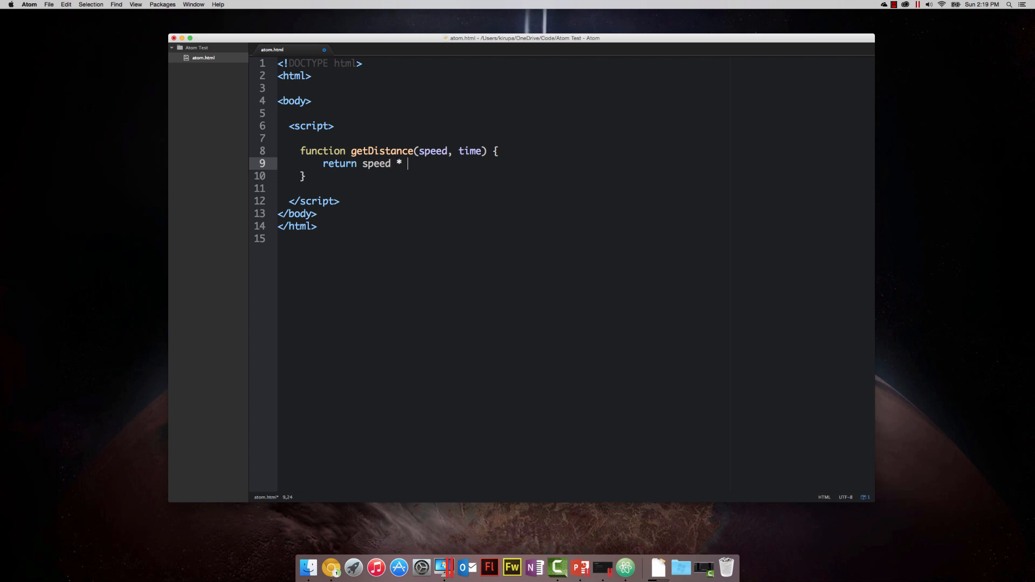
type("time;")
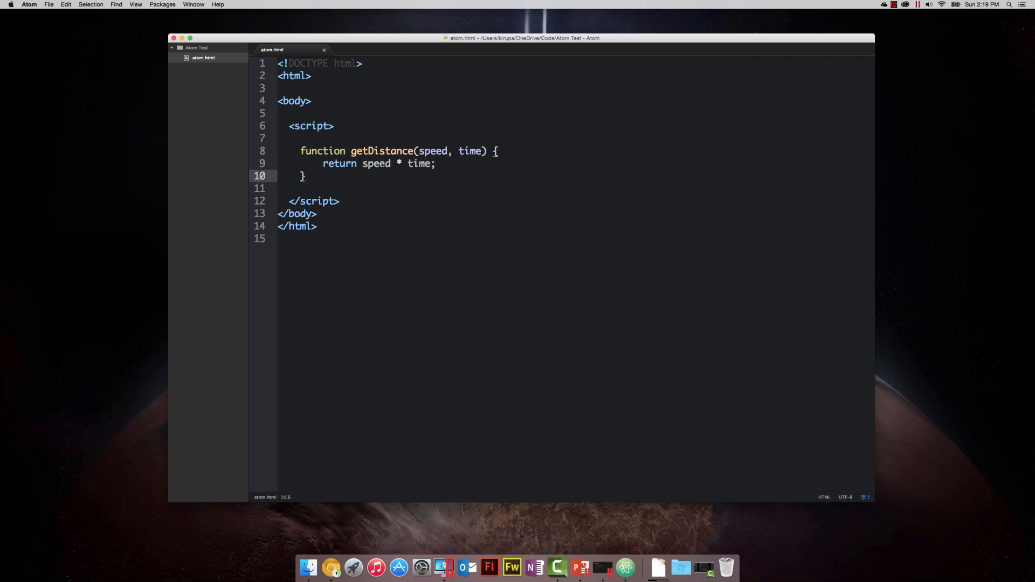
Below the function, store getDistance(10, 5) in a variable named distance
key("enter")
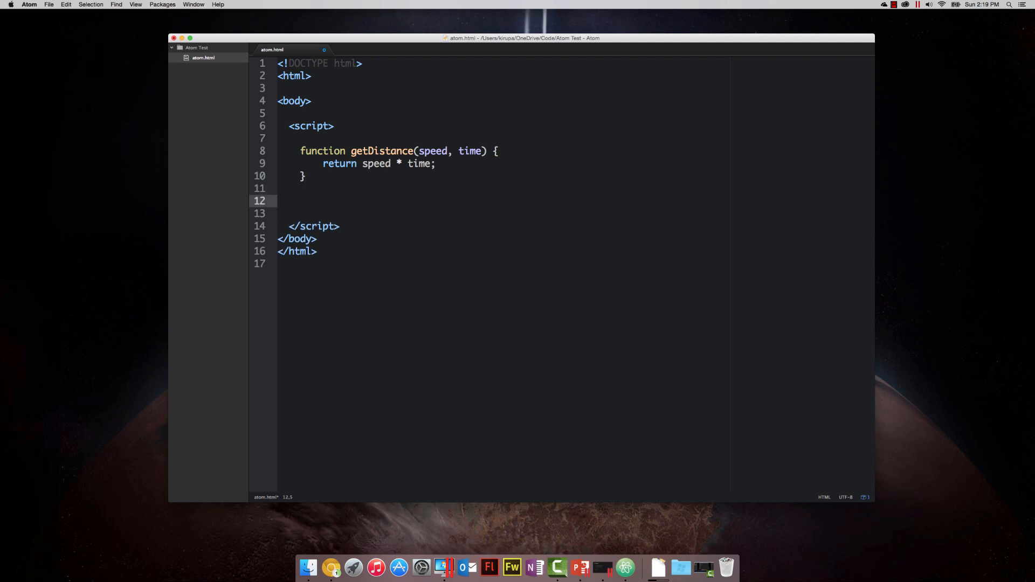
type("var distanc")
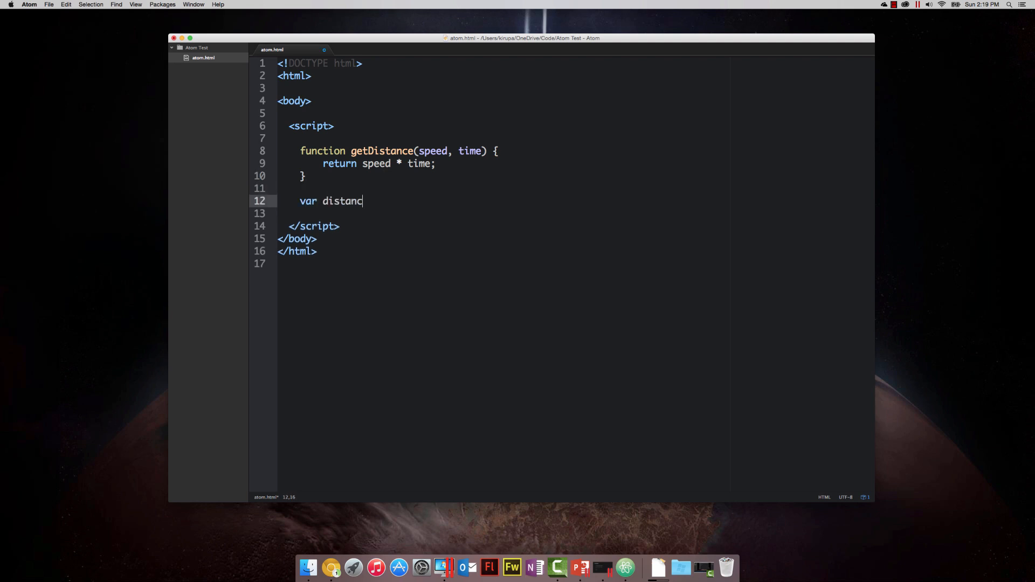
type("e =")
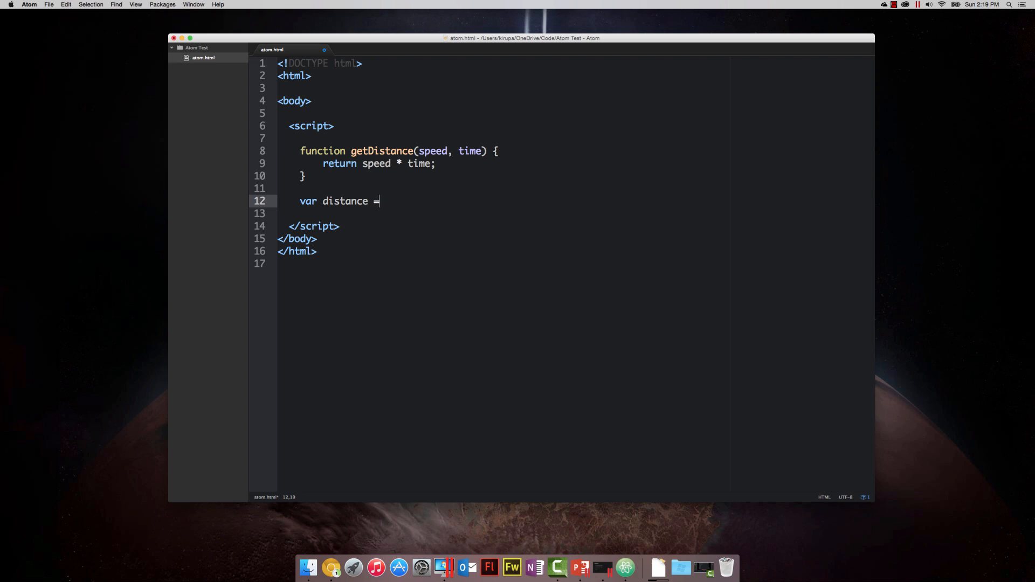
type("getDista")
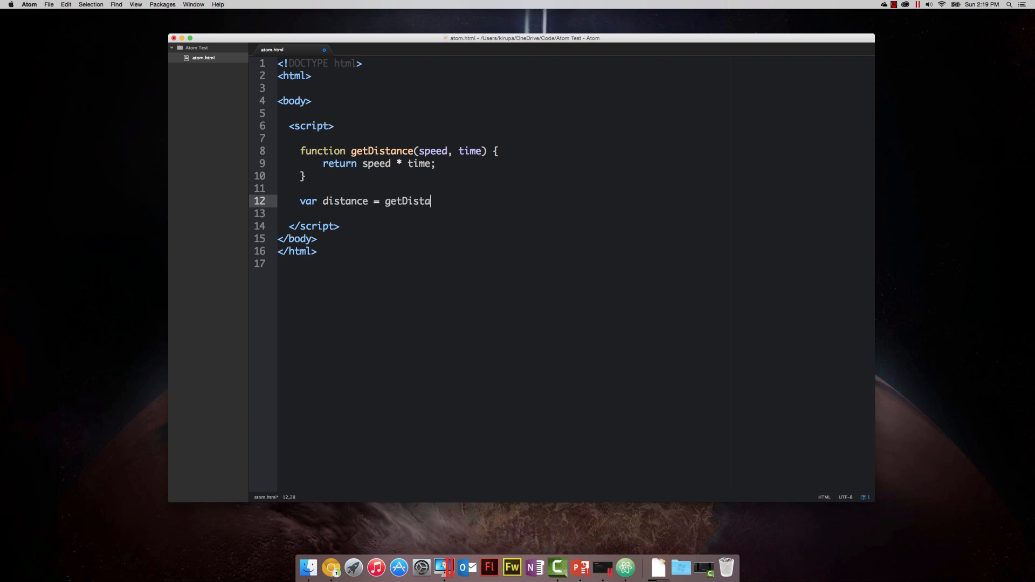
type("nce()")
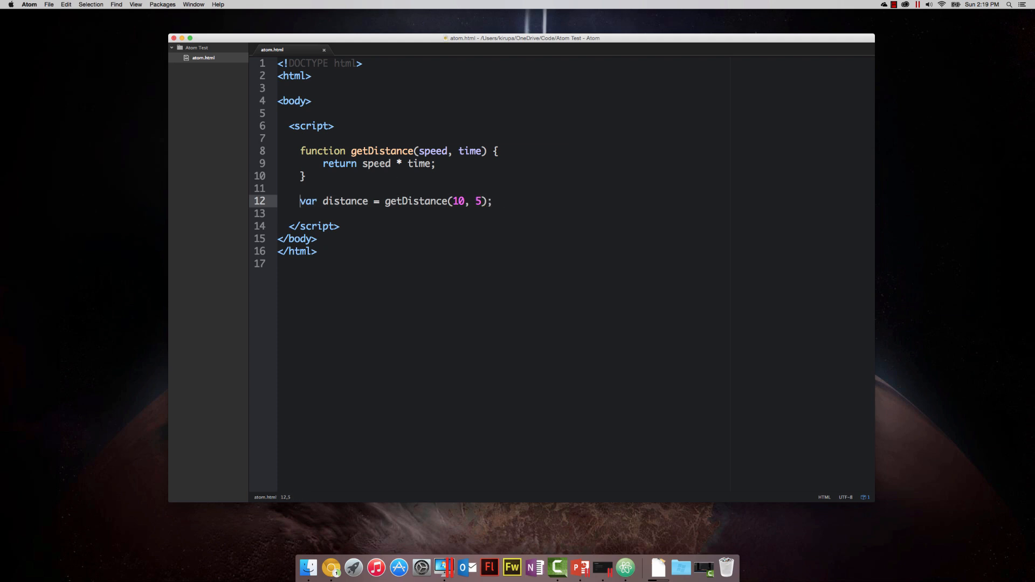
left_click(492, 201)
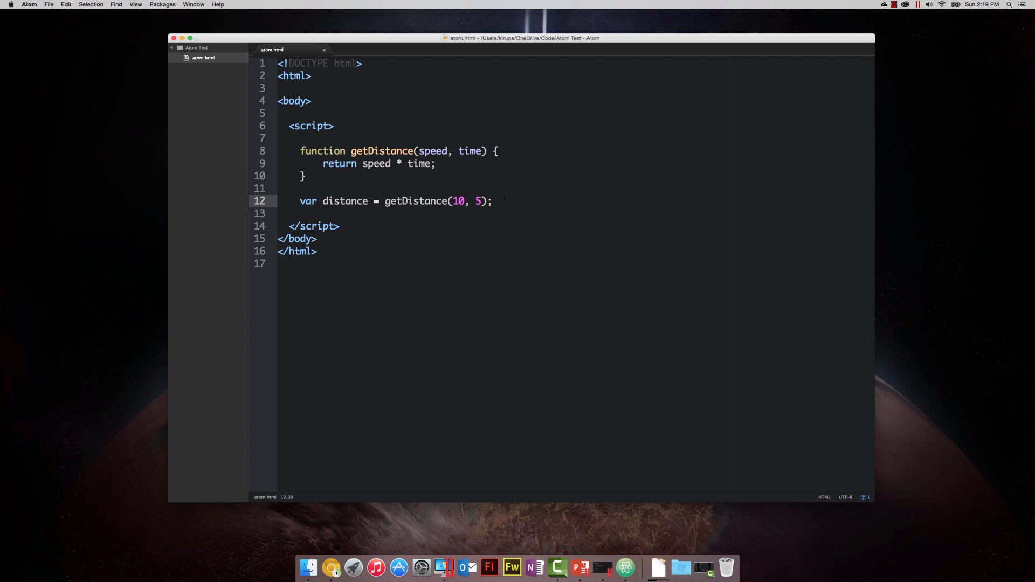
Add alert(distance); and dismiss the preview alert showing 50
type("al")
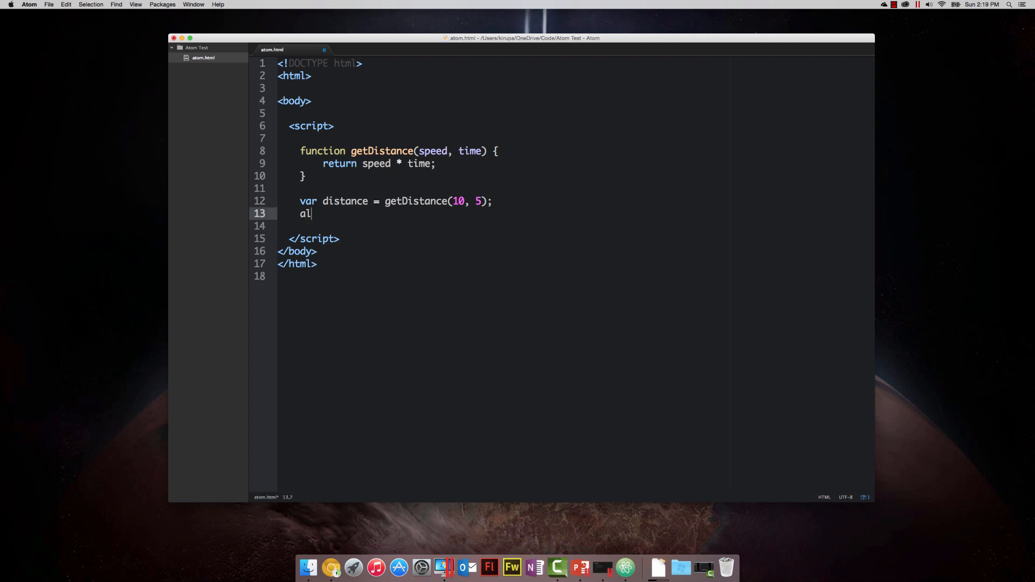
type("ert(dist)")
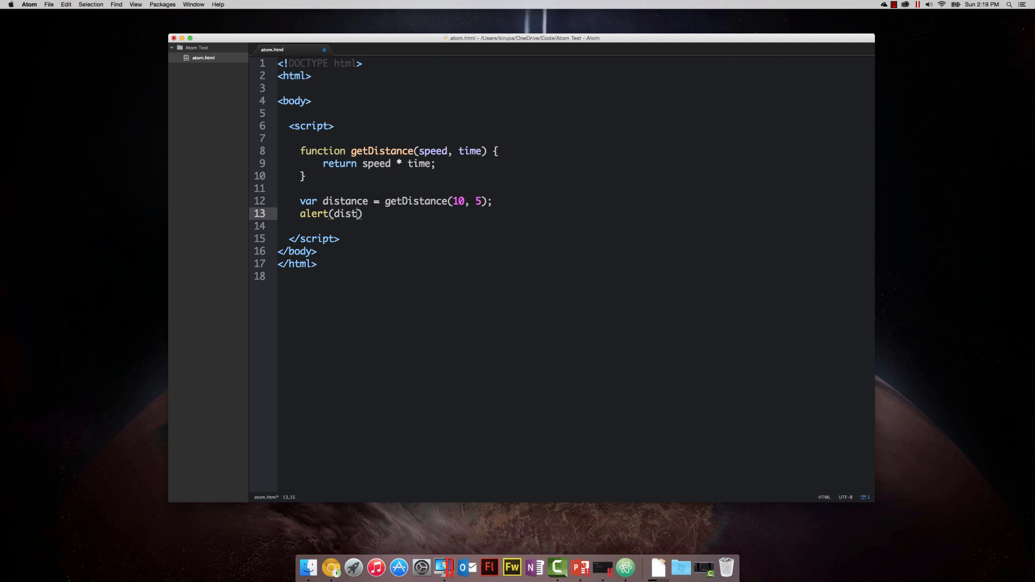
type("ance);")
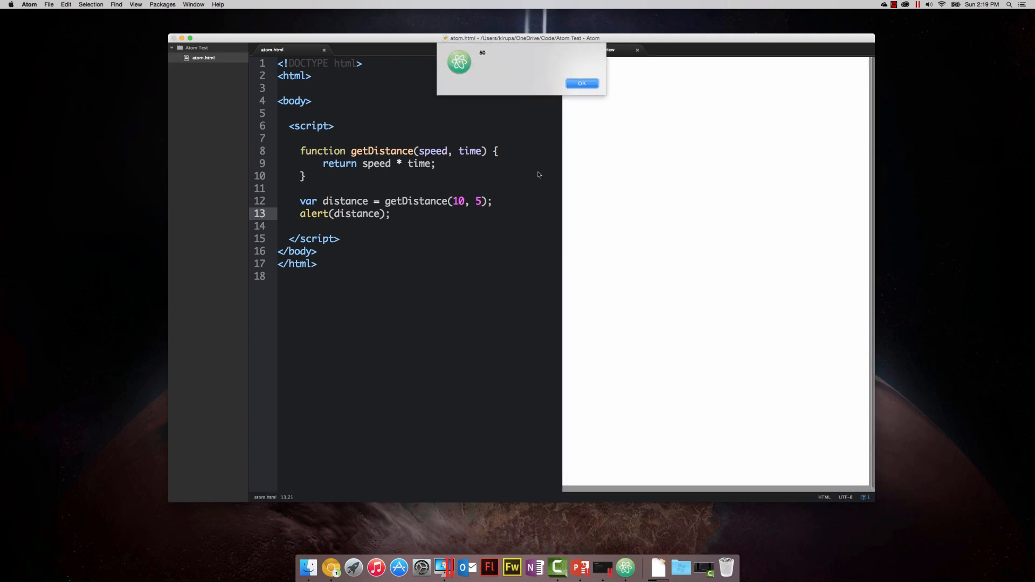
left_click(582, 82)
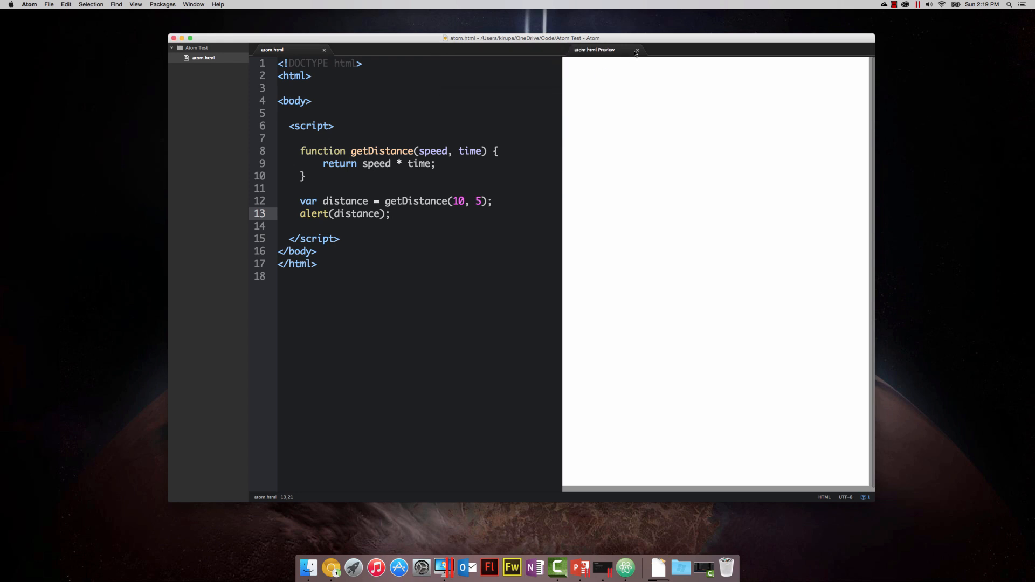
left_click(635, 51)
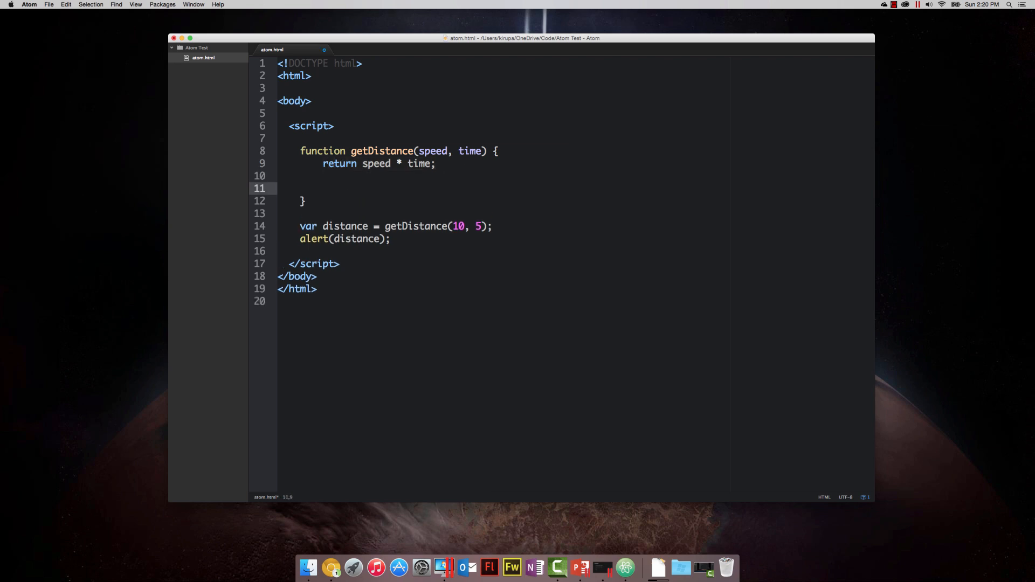
Type alert("No spoilers here!") inside getDistance
type("alert(\"\")")
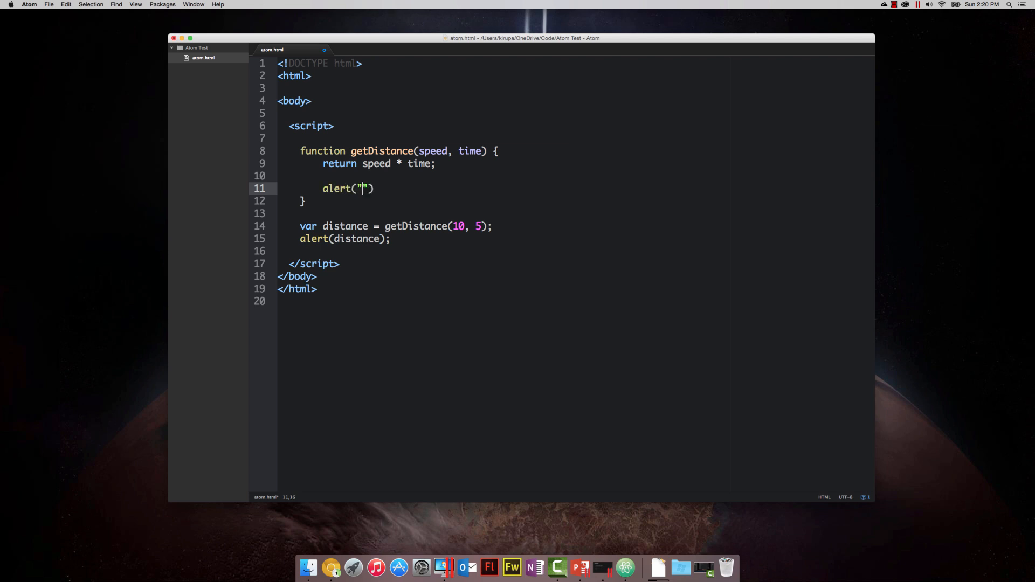
type("No sp")
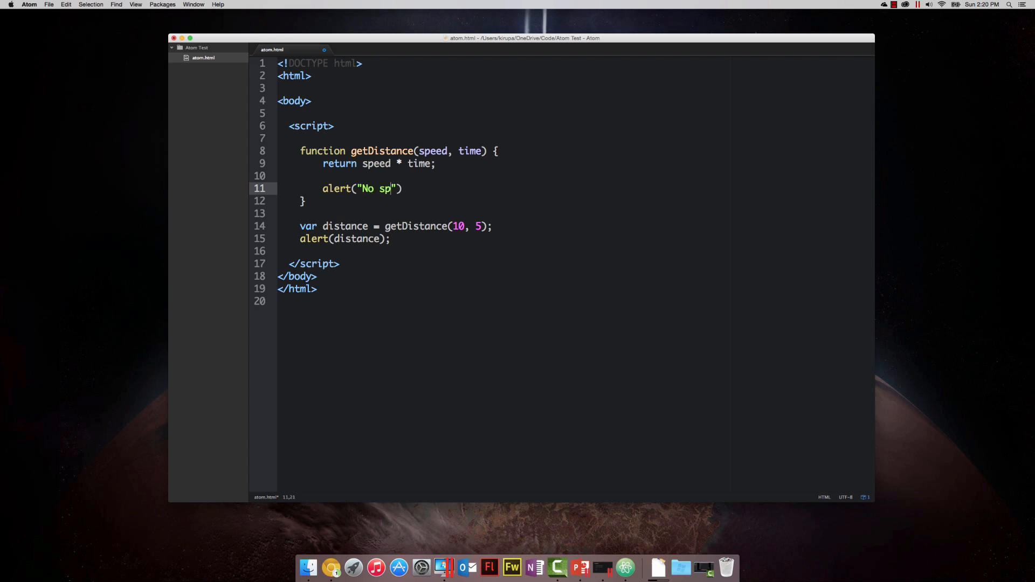
type("oilers here!")
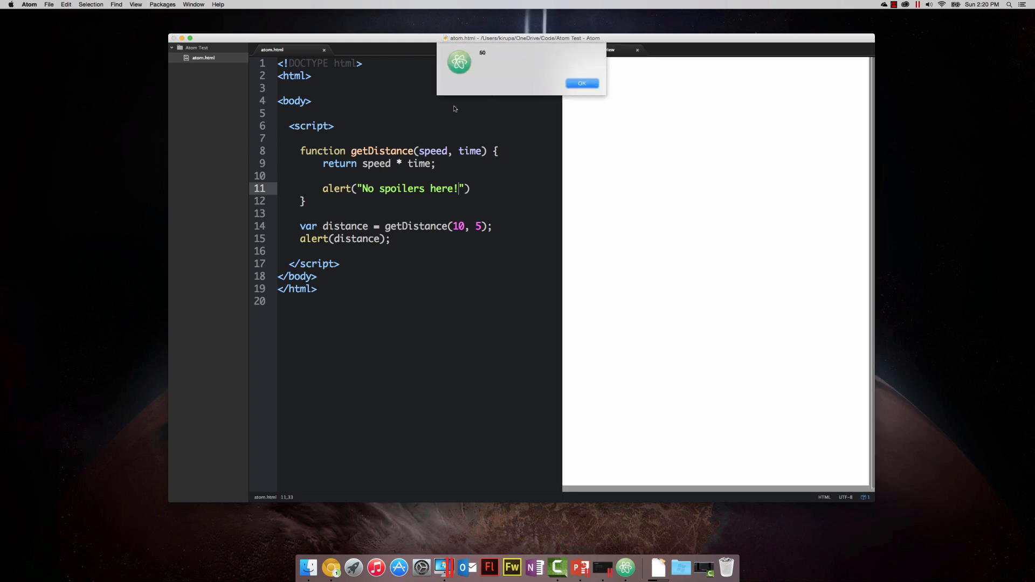
Remove the return line and dismiss the 50 and No spoilers here! preview alerts
left_click(582, 82)
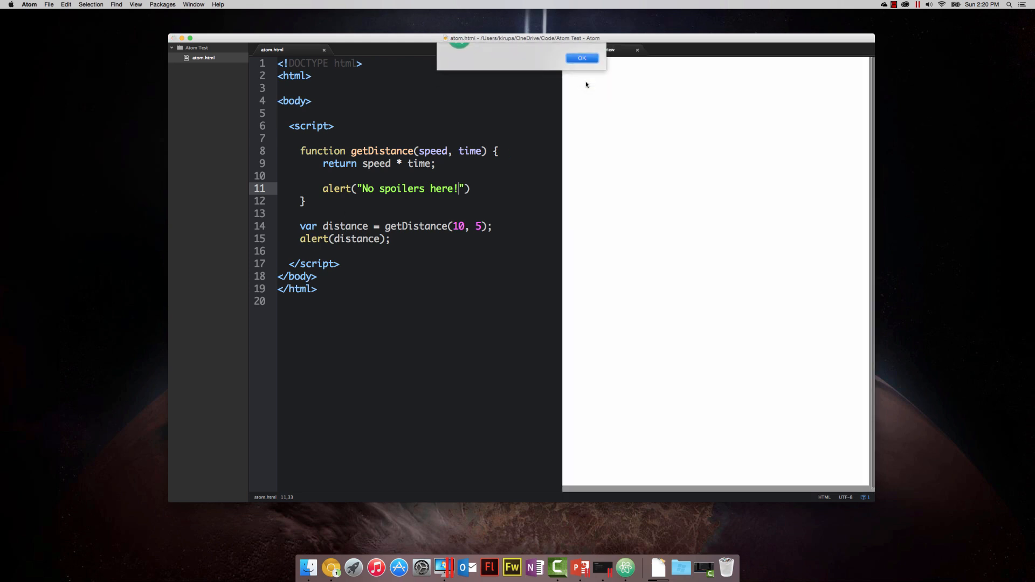
left_click(581, 58)
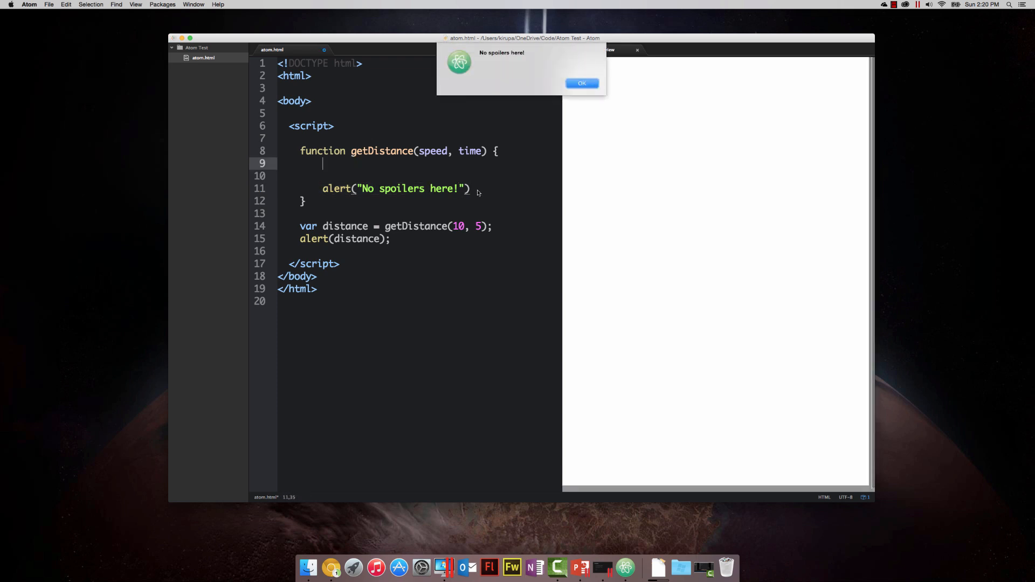
left_click(582, 83)
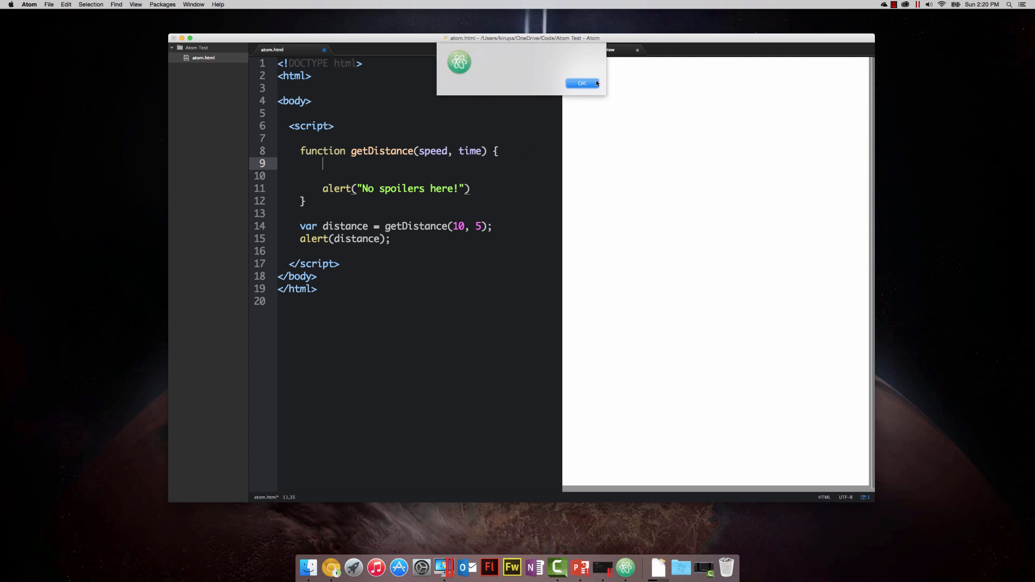
left_click(580, 83)
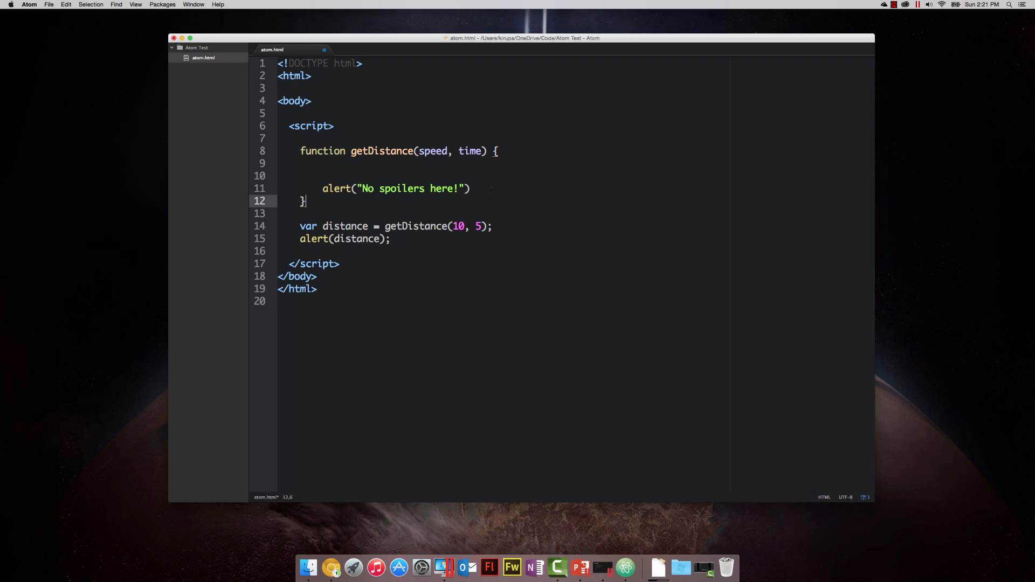
Add 'return speed * time;' after the alert, delete two blank lines, and dismiss both alerts
type("return speed * time;")
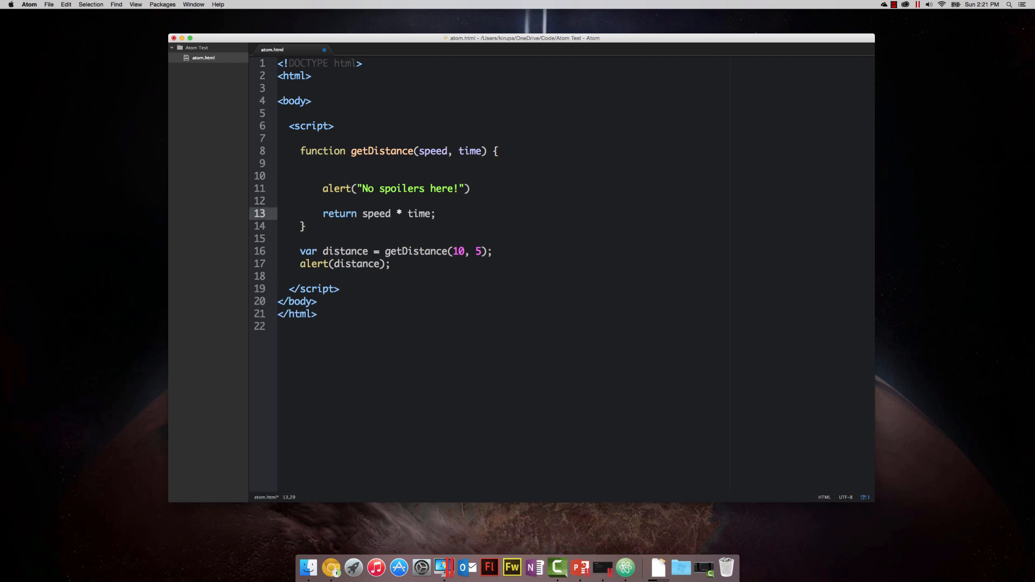
key("Backspace")
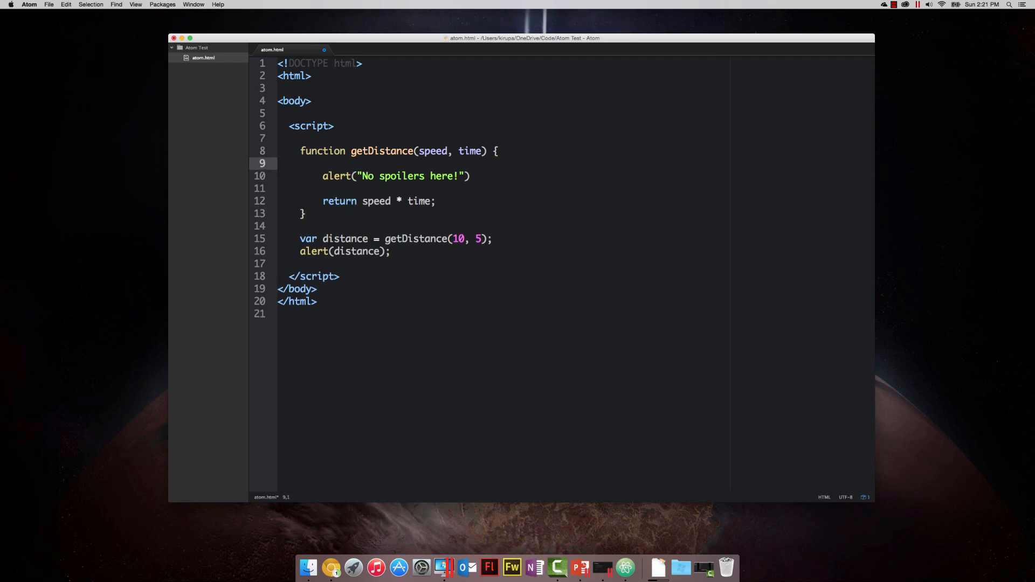
key("backspace")
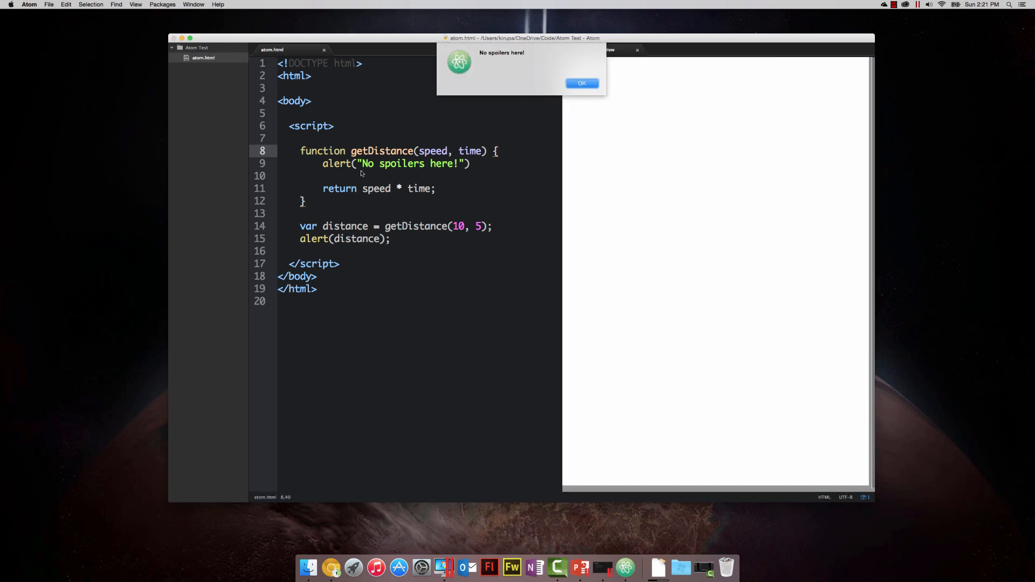
left_click(581, 82)
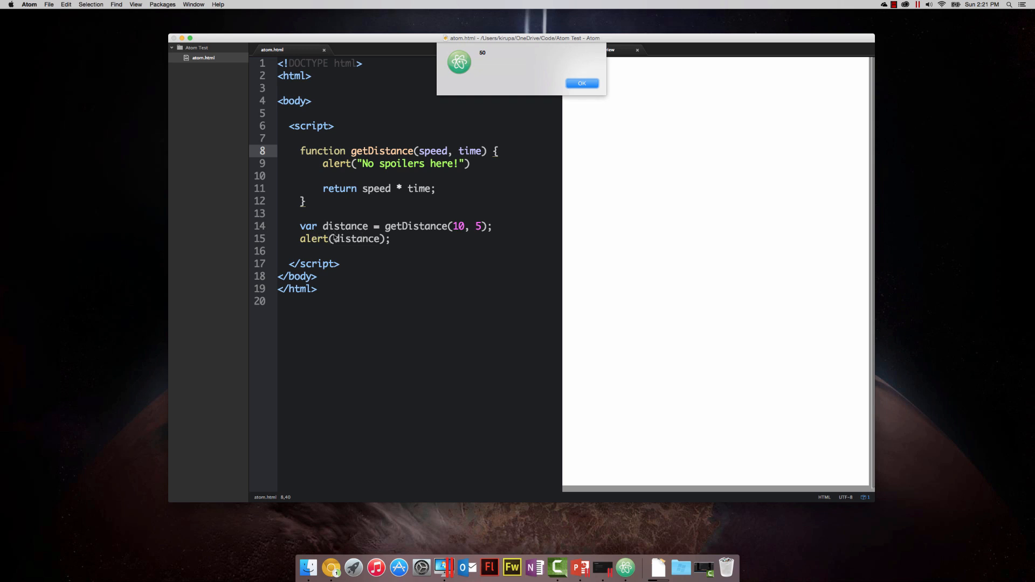
left_click(582, 82)
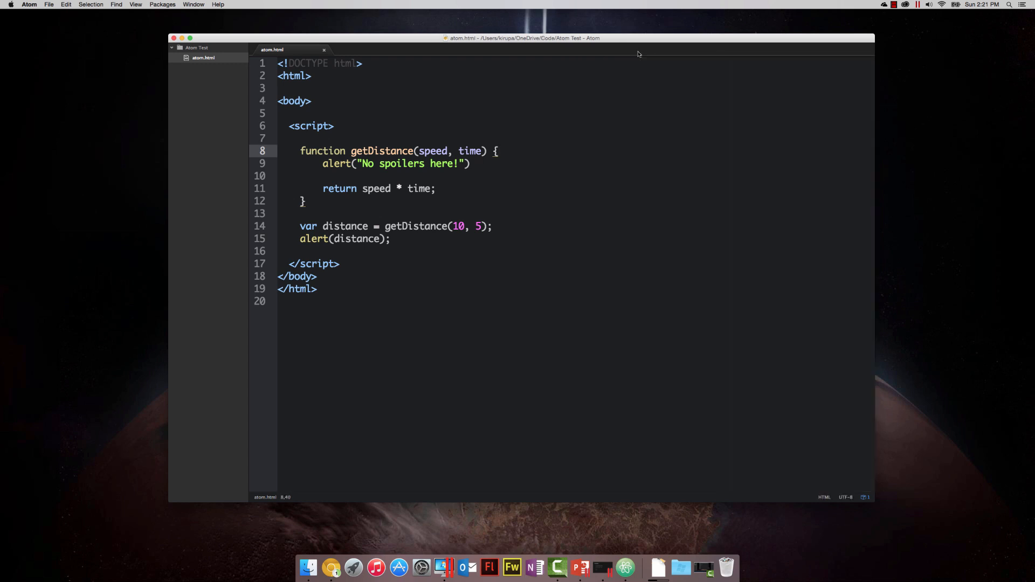
mouse_move(581, 566)
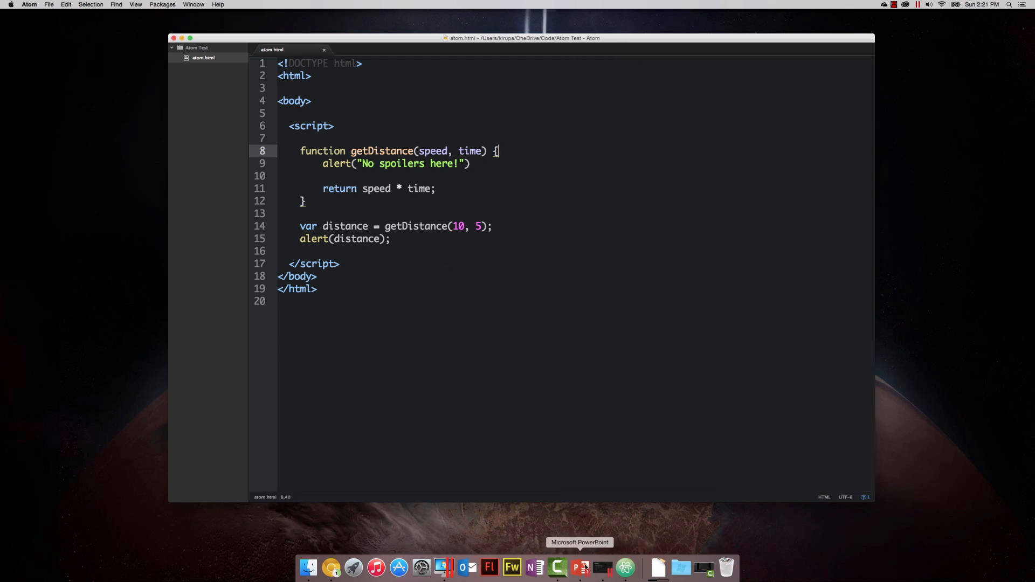